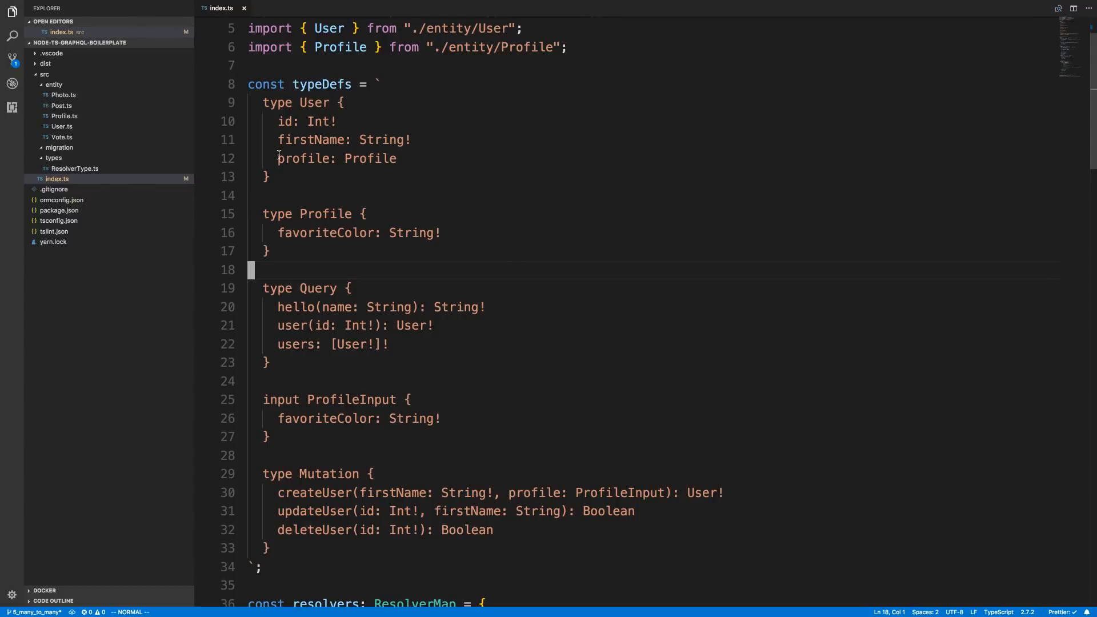
pyautogui.moveTo(414, 450)
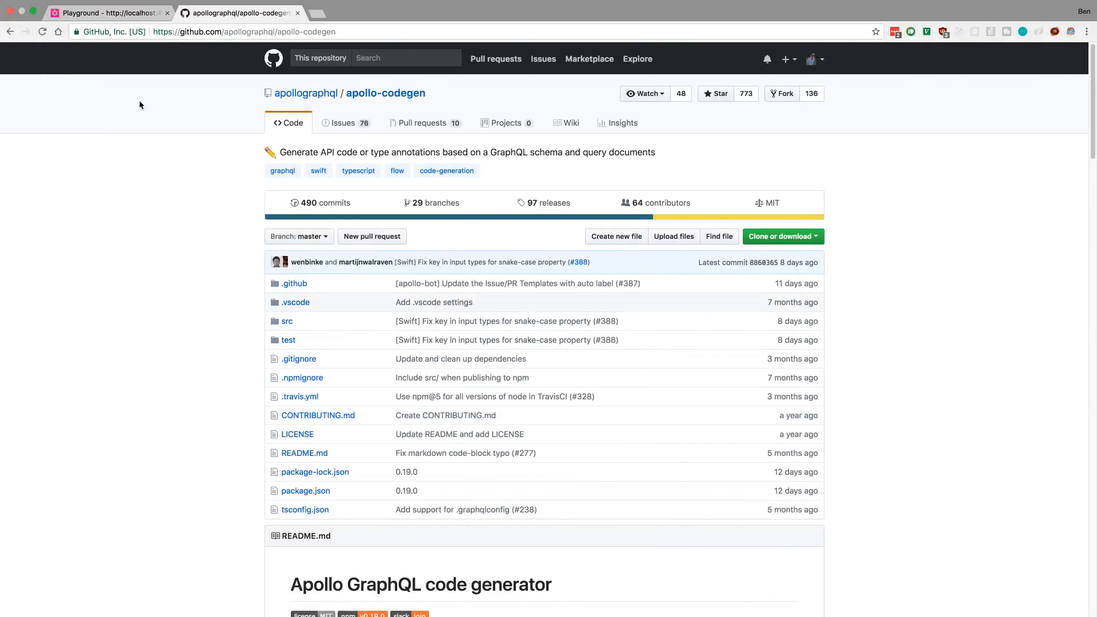
# Check the Playground, then scroll the apollo-codegen README to its global npm install command.
pyautogui.click(103, 13)
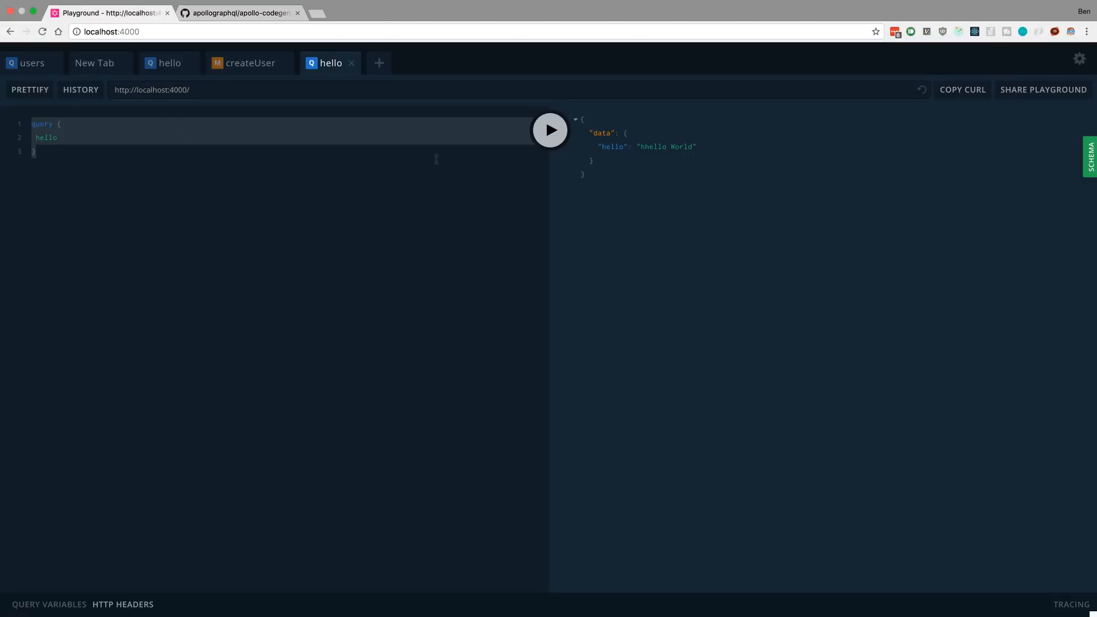
pyautogui.click(237, 13)
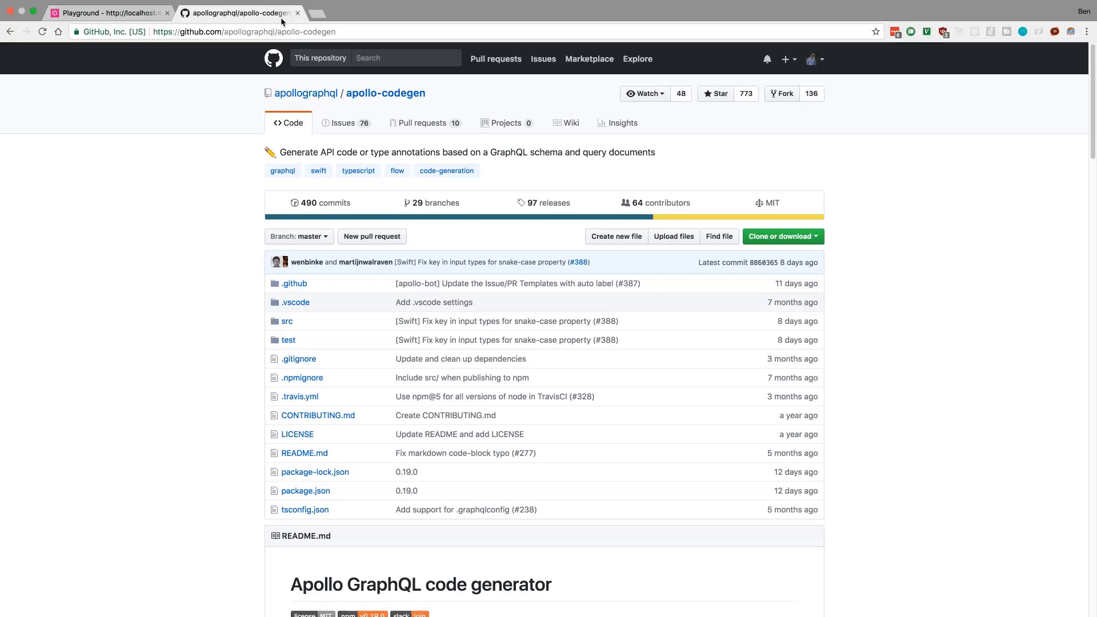
pyautogui.scroll(-3)
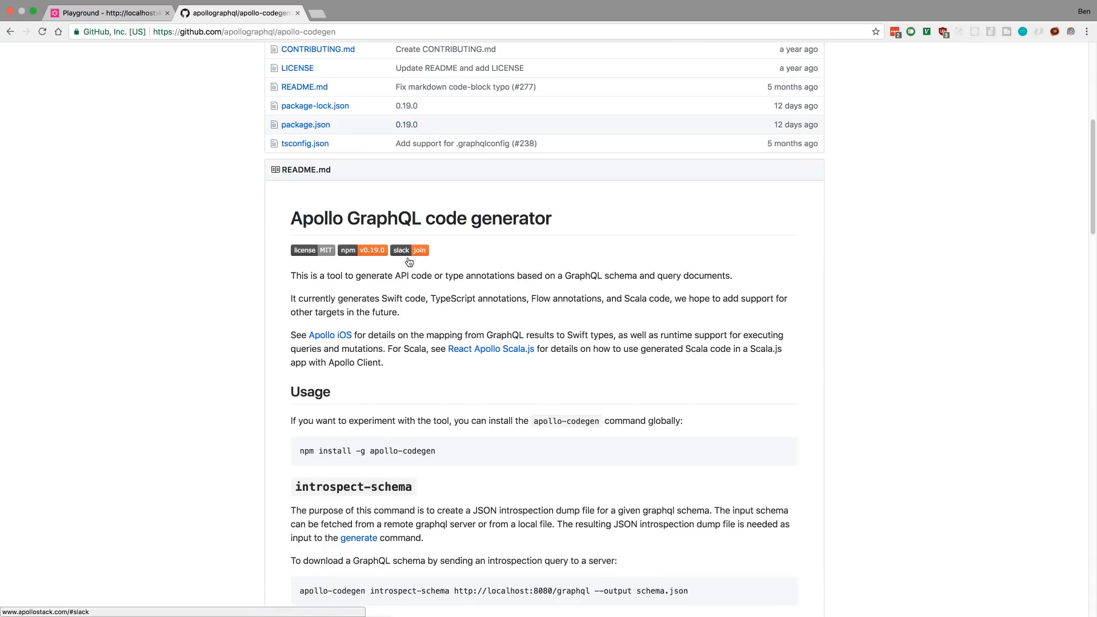
pyautogui.scroll(-3)
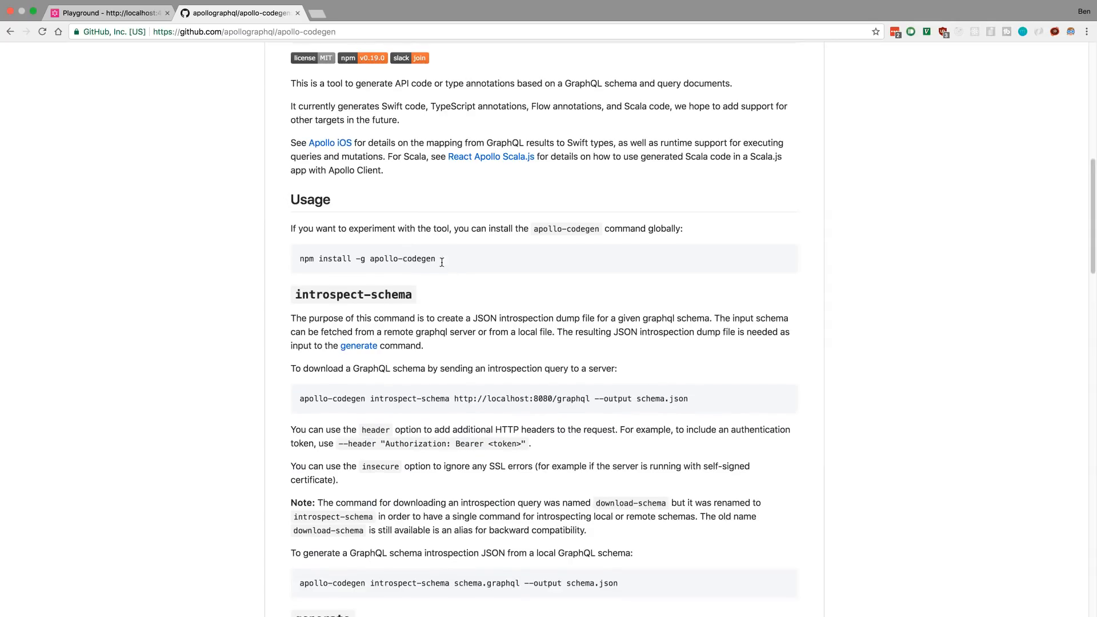
pyautogui.moveTo(457, 272)
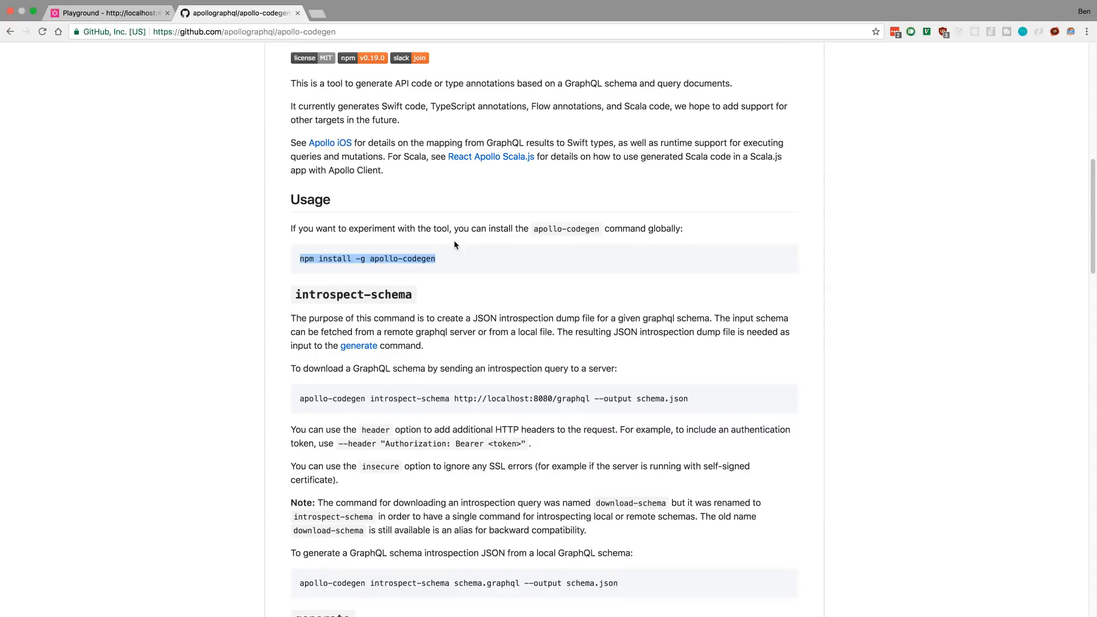
pyautogui.scroll(-3)
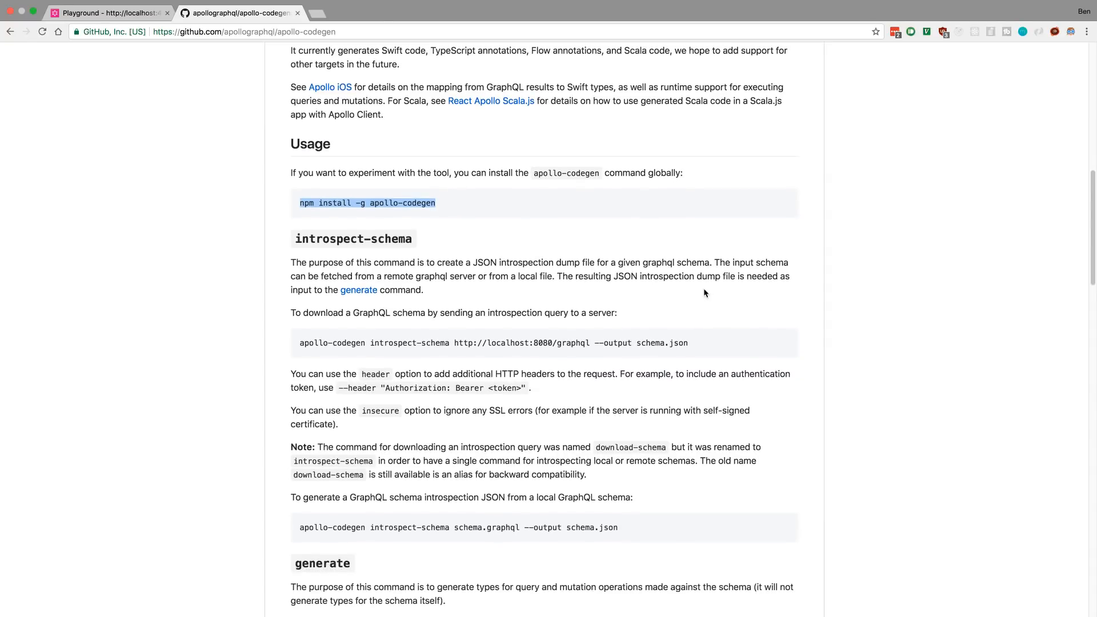
pyautogui.moveTo(766, 306)
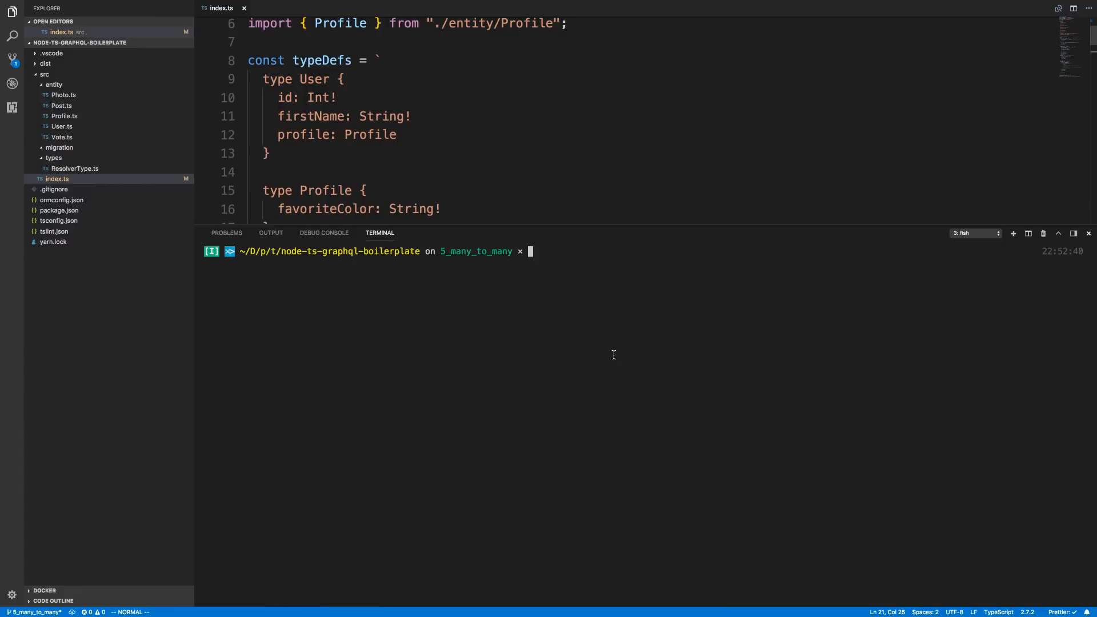
# Run apollo-codegen introspect-schema against the GraphQL server, outputting schema.json.
pyautogui.write('apollo-codegen introspect-schema http://localhost:8080/graphql --output schema.json')
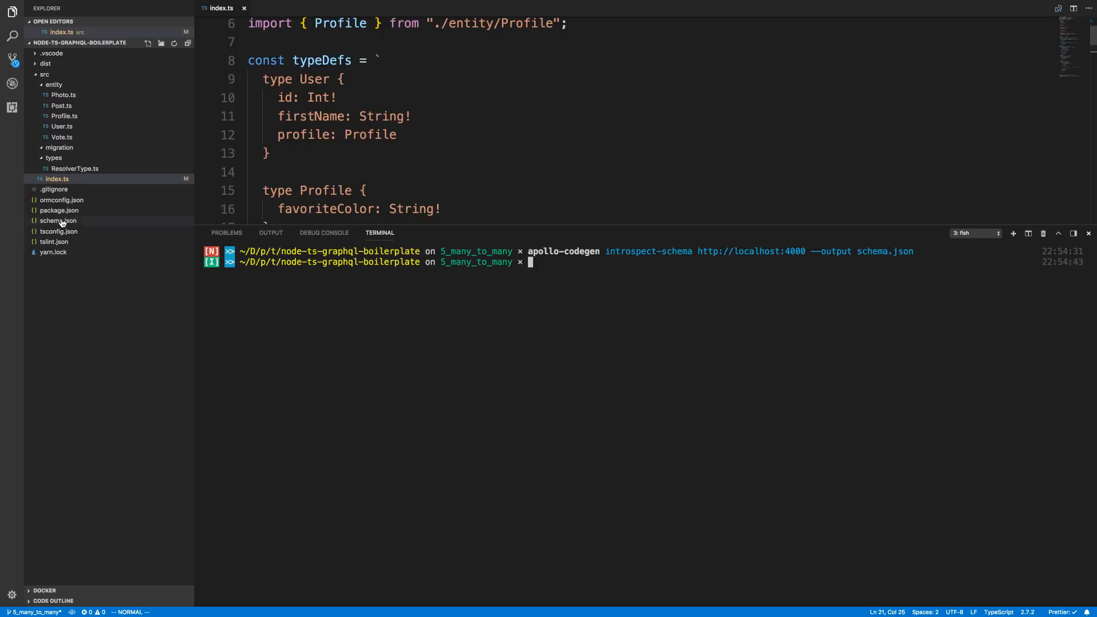
# Open schema.json and scroll through its Query, User, Profile and Mutation types.
pyautogui.click(58, 221)
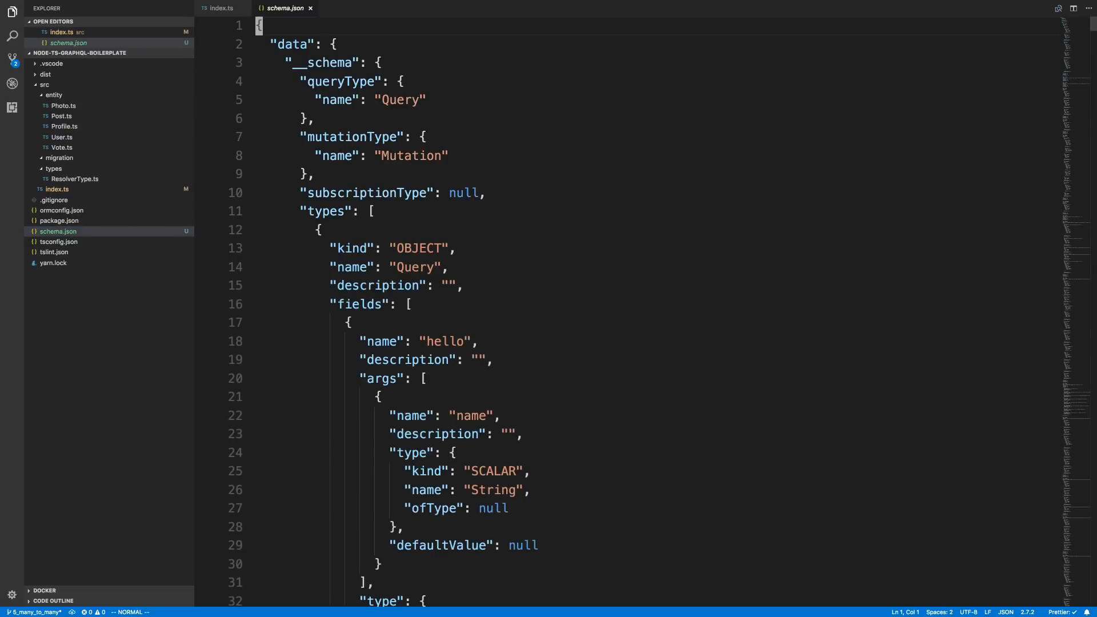
pyautogui.scroll(-3)
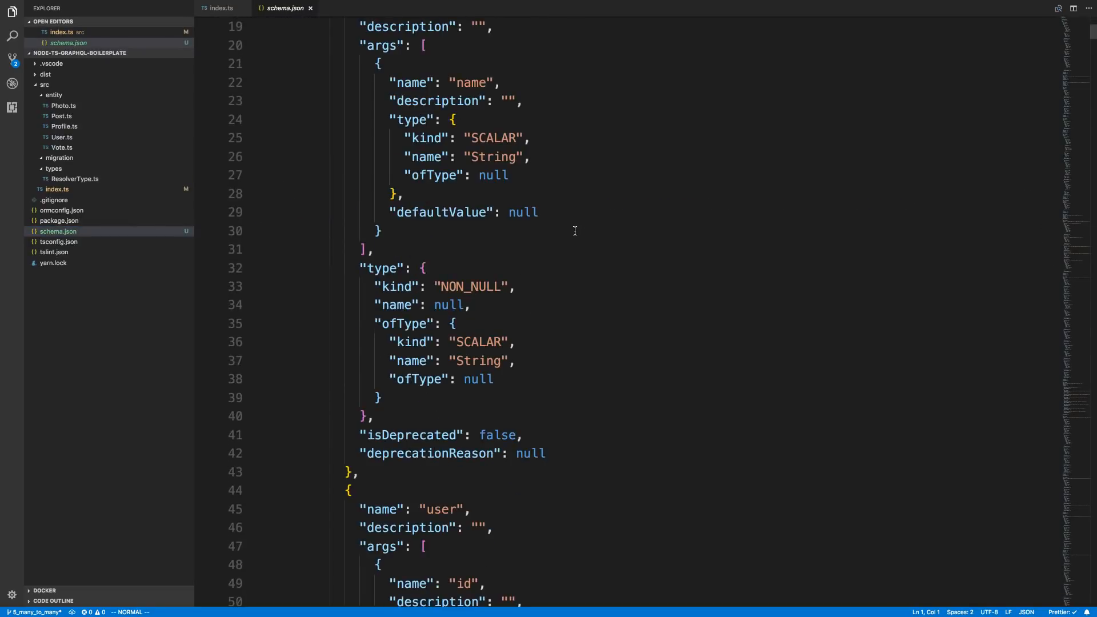
pyautogui.scroll(-3)
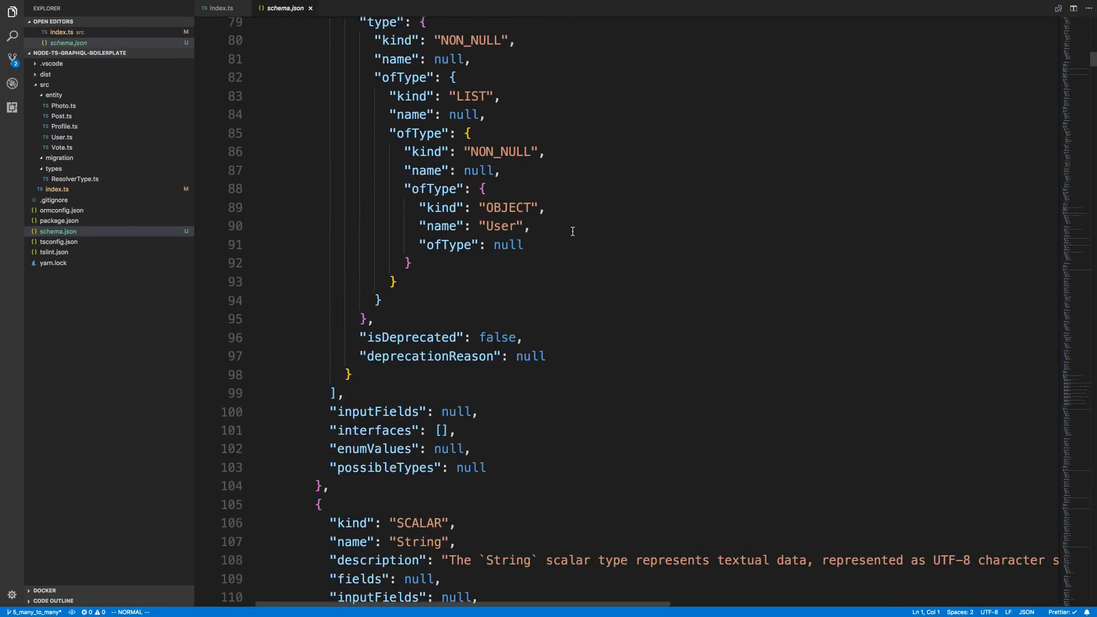
pyautogui.scroll(-3)
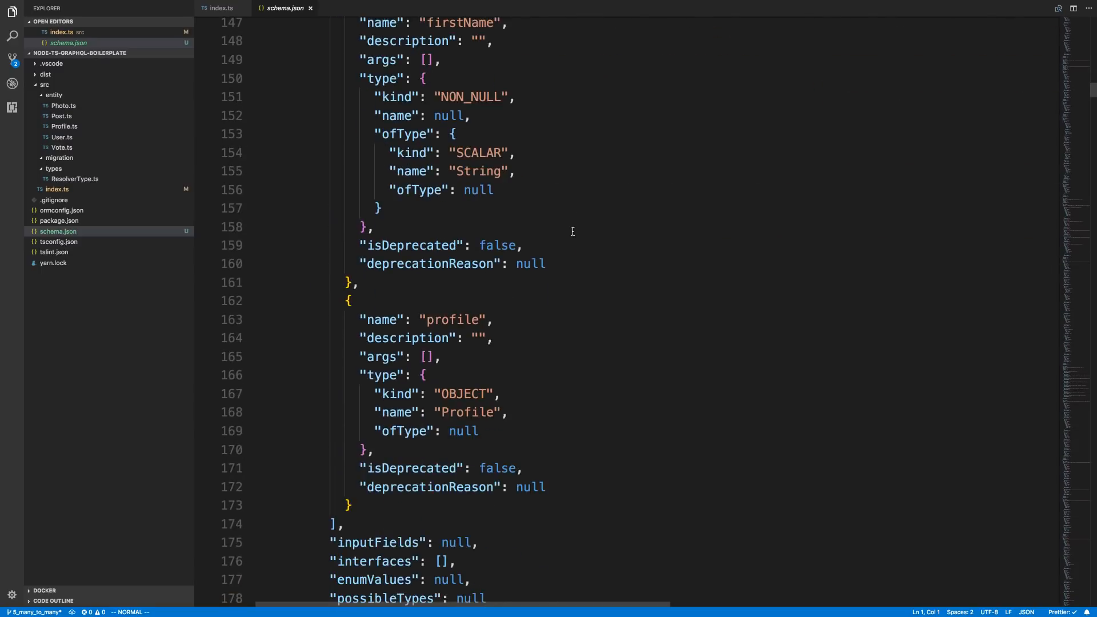
pyautogui.scroll(-3)
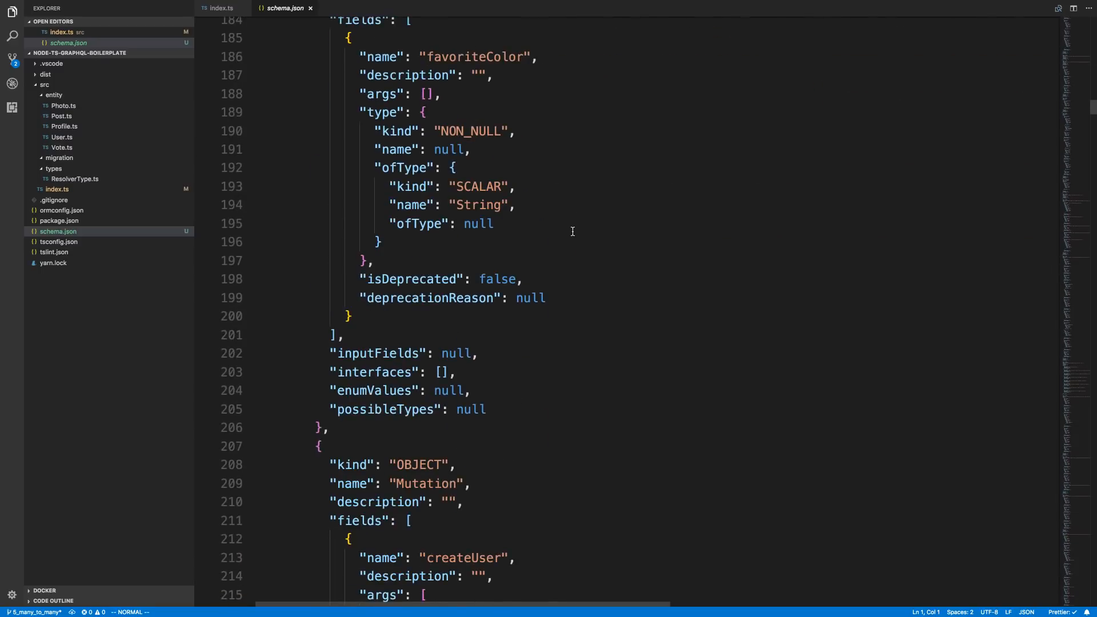
pyautogui.scroll(-3)
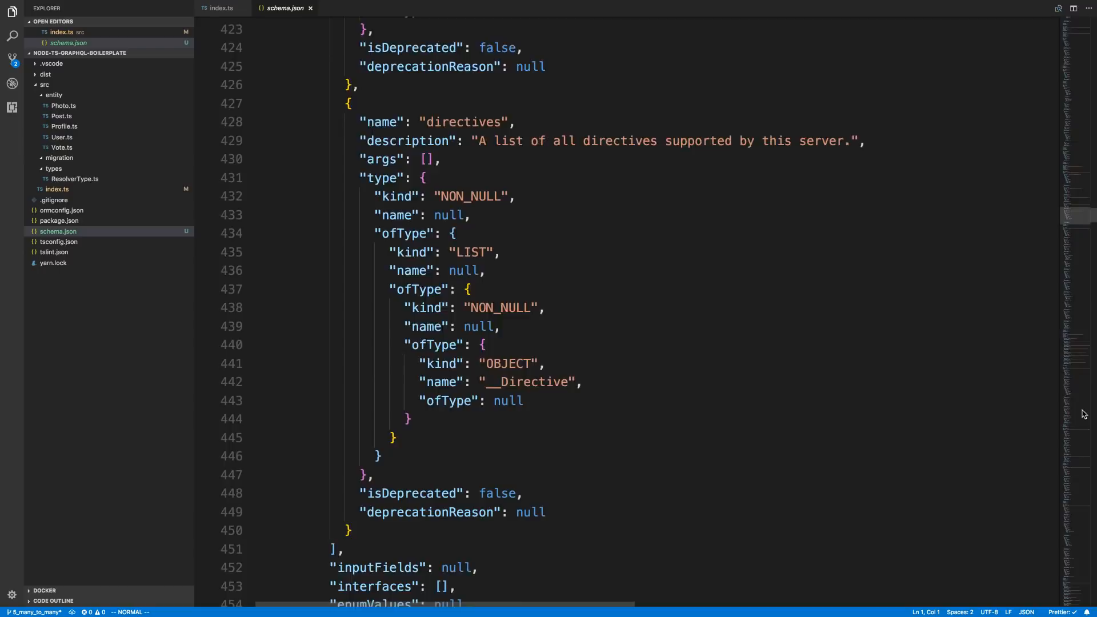
pyautogui.scroll(-3)
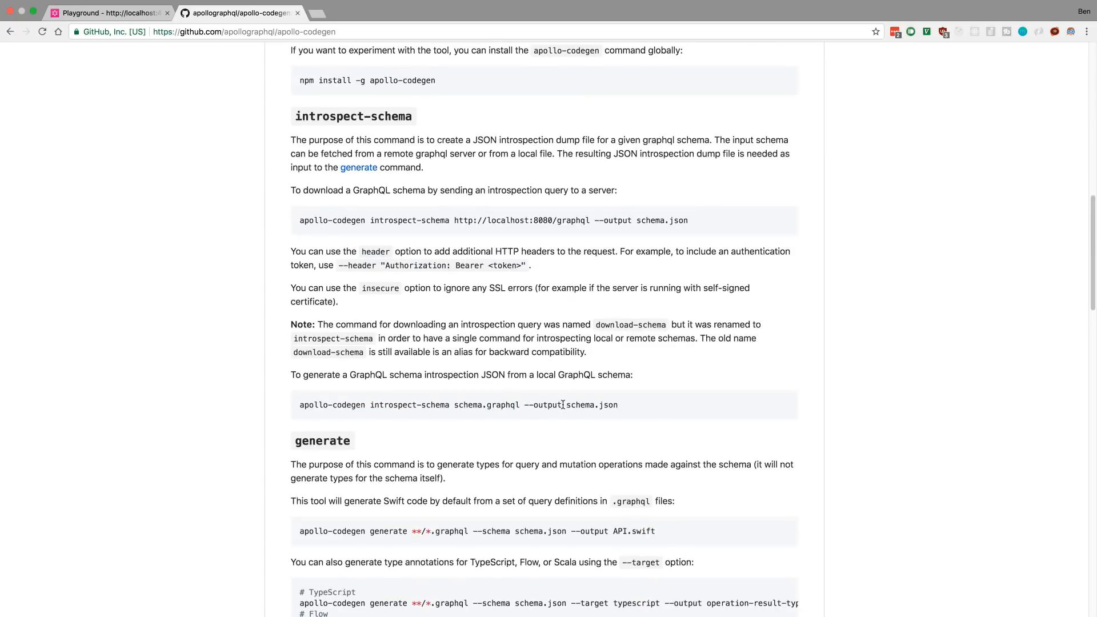
pyautogui.moveTo(488, 229)
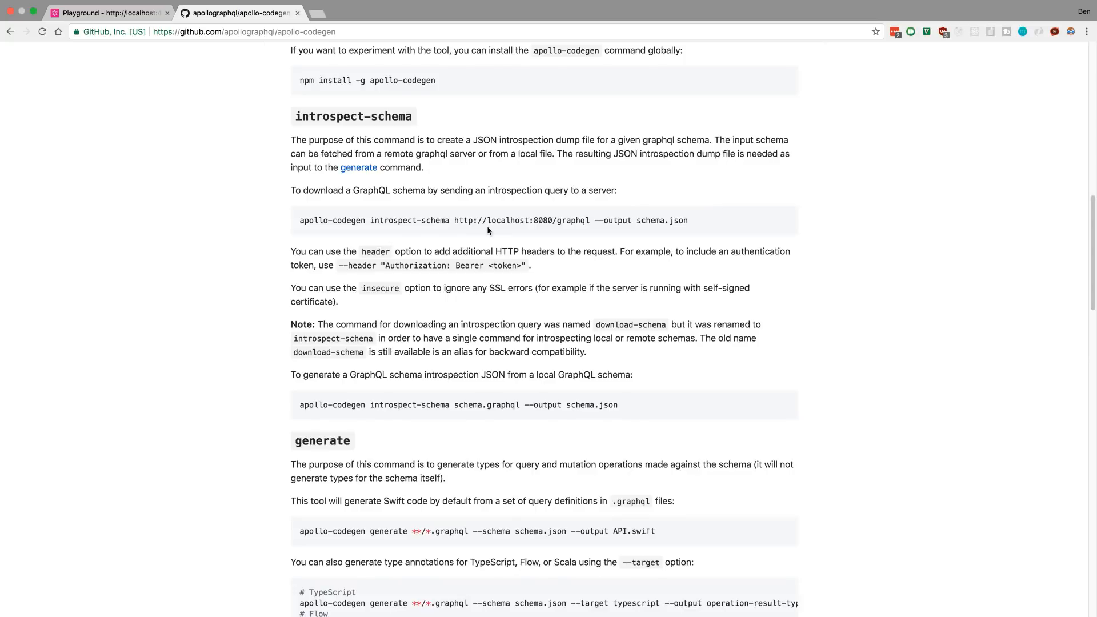
pyautogui.moveTo(598, 190)
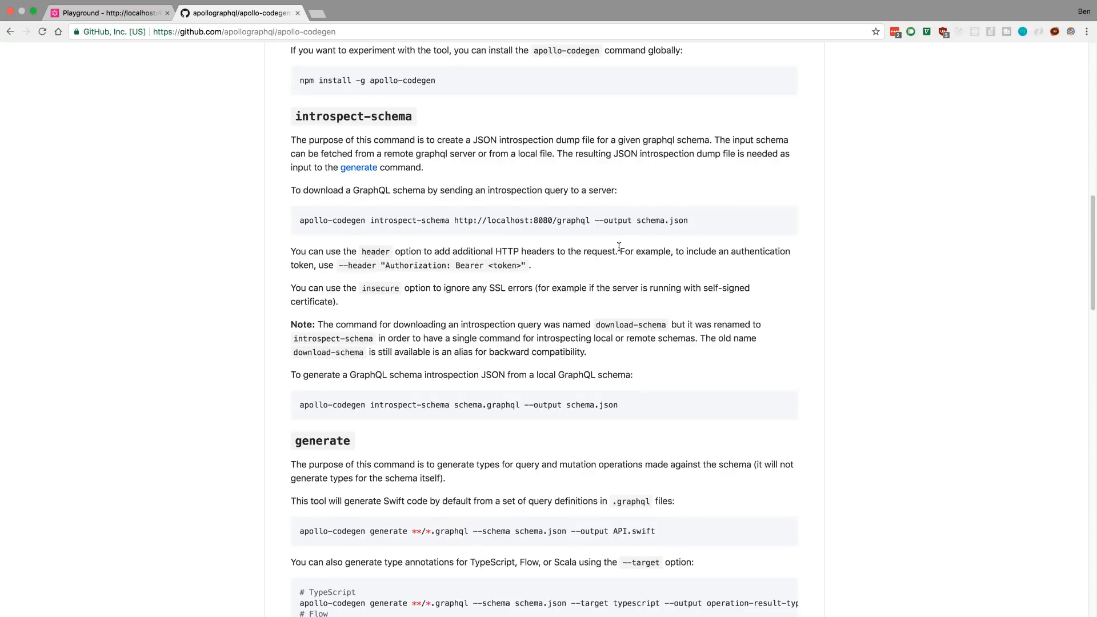
# Scroll the README to the generate section's TypeScript command line.
pyautogui.scroll(-3)
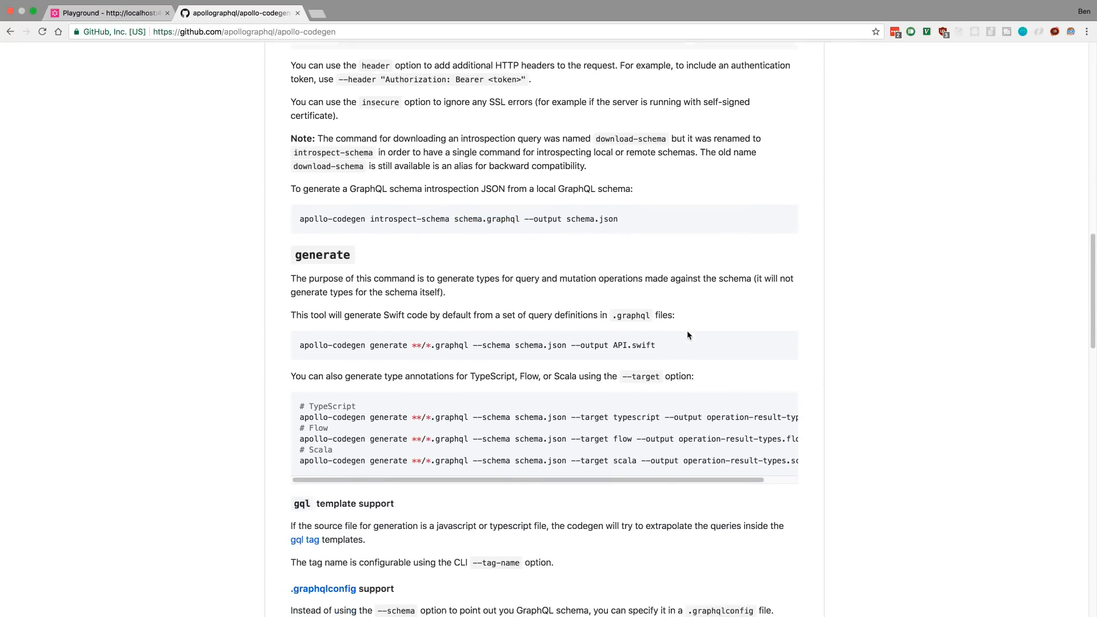
pyautogui.scroll(-3)
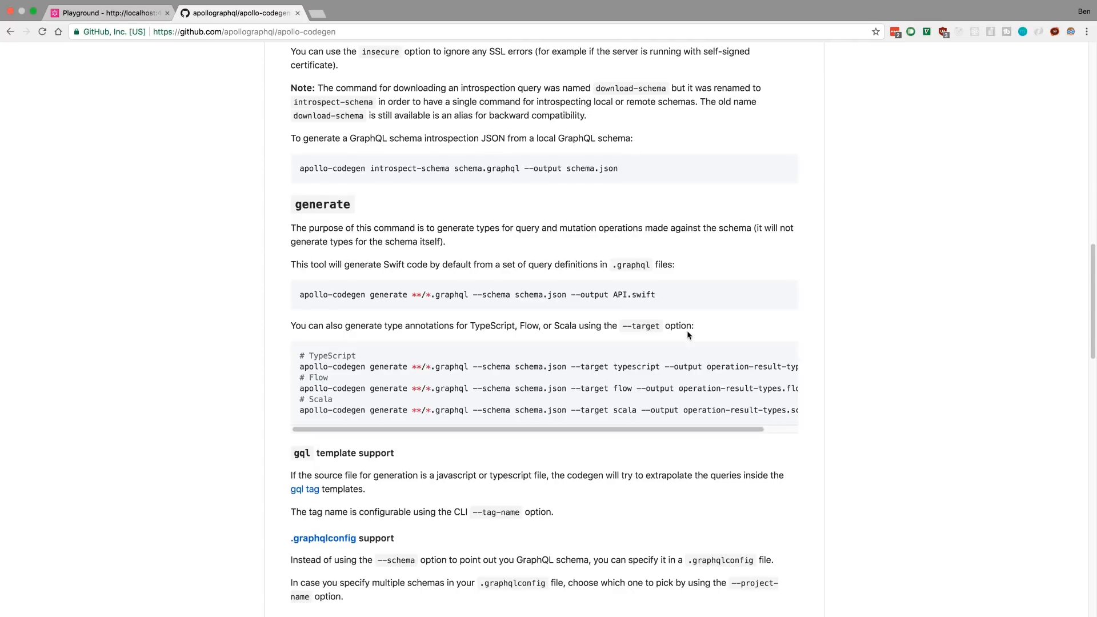
pyautogui.moveTo(543, 380)
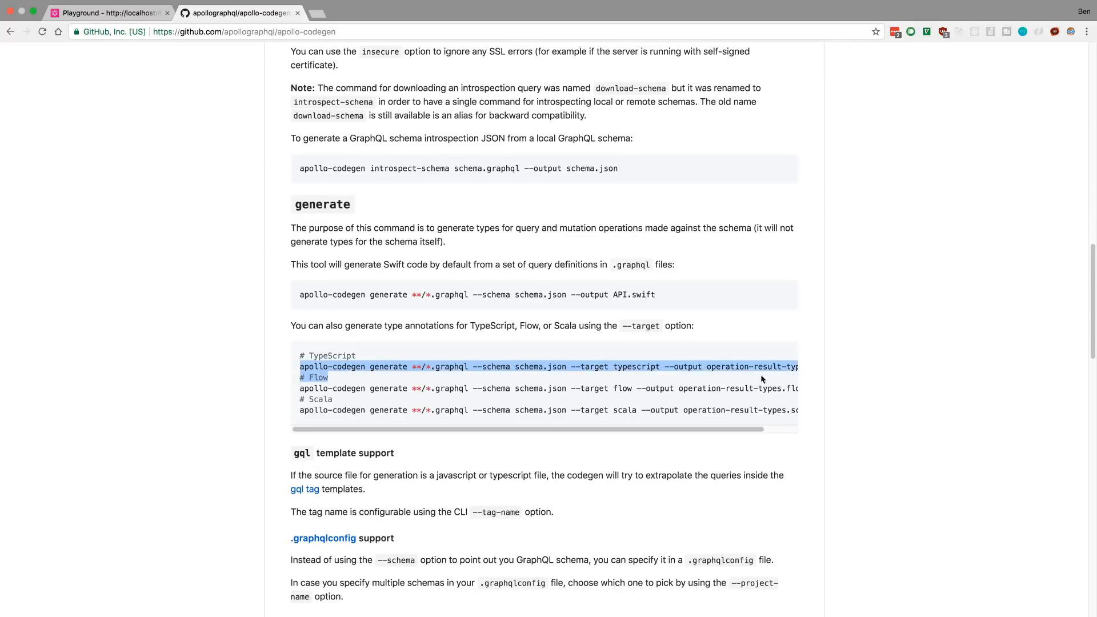
pyautogui.hscroll(3)
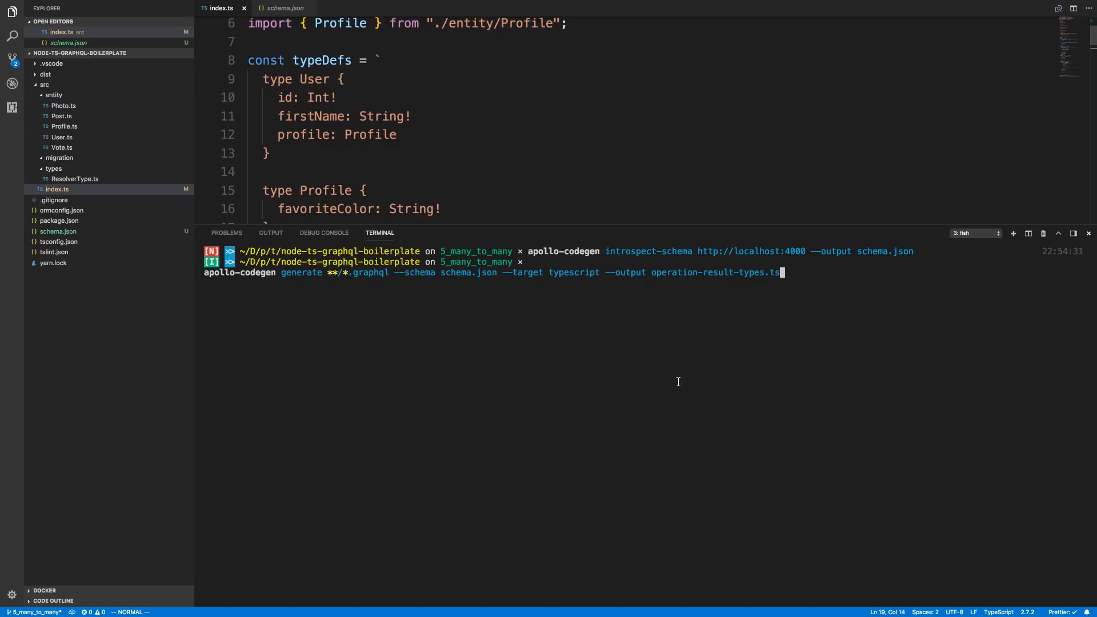
pyautogui.moveTo(350, 281)
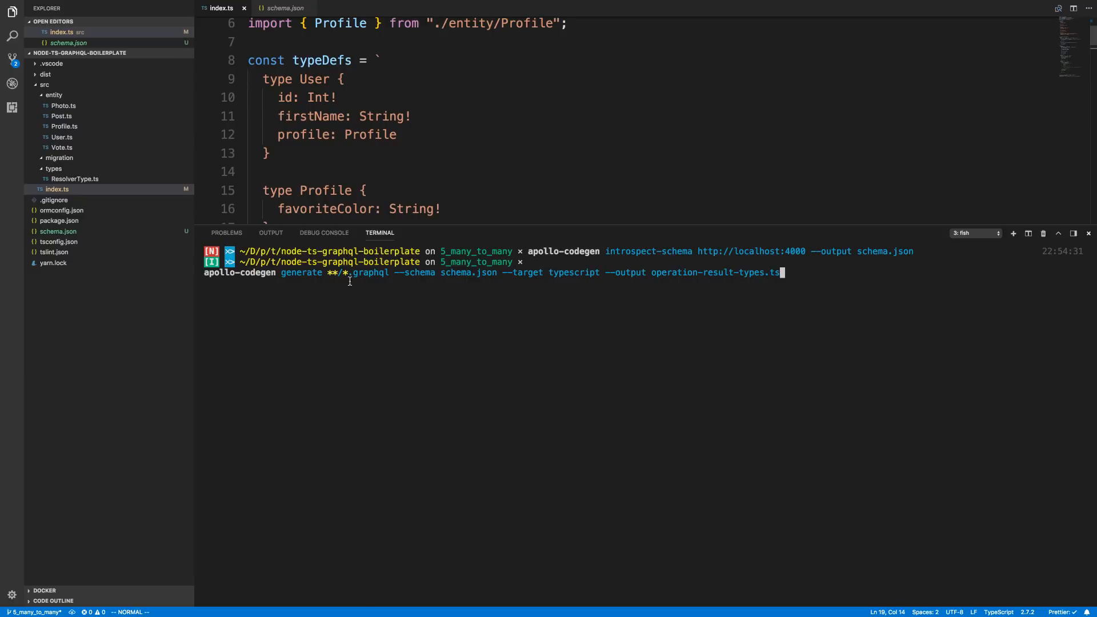
pyautogui.moveTo(373, 272)
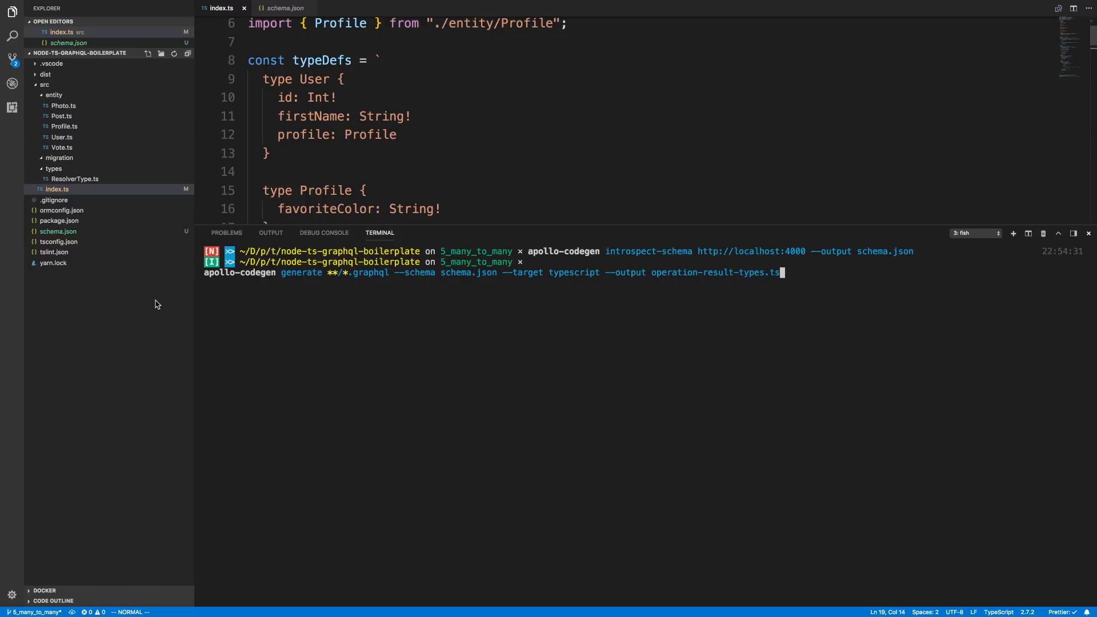
pyautogui.moveTo(78, 294)
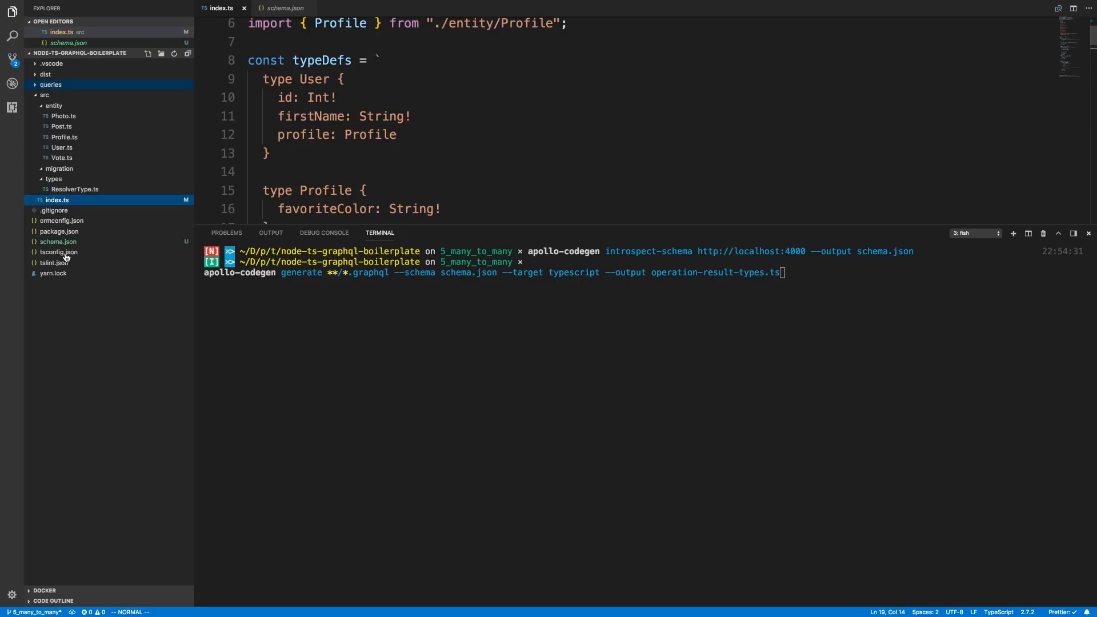
# Copy the TypeScript generate command and focus the VS Code terminal.
pyautogui.rightClick(51, 84)
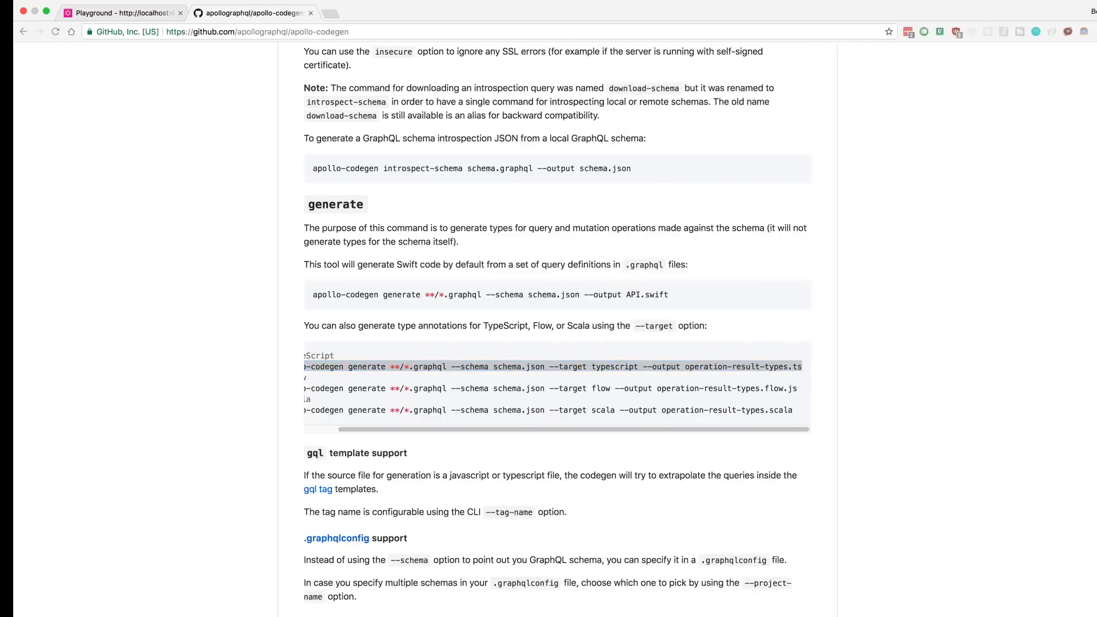
pyautogui.click(106, 9)
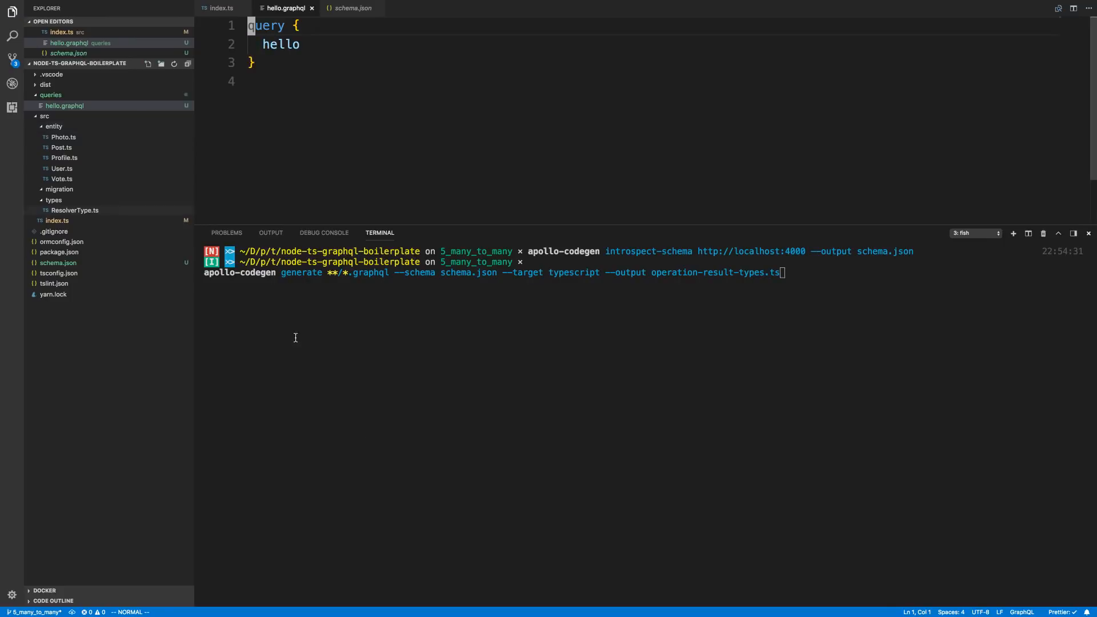
# Run generate, then name the anonymous query 'hello' after the error.
pyautogui.press('Enter')
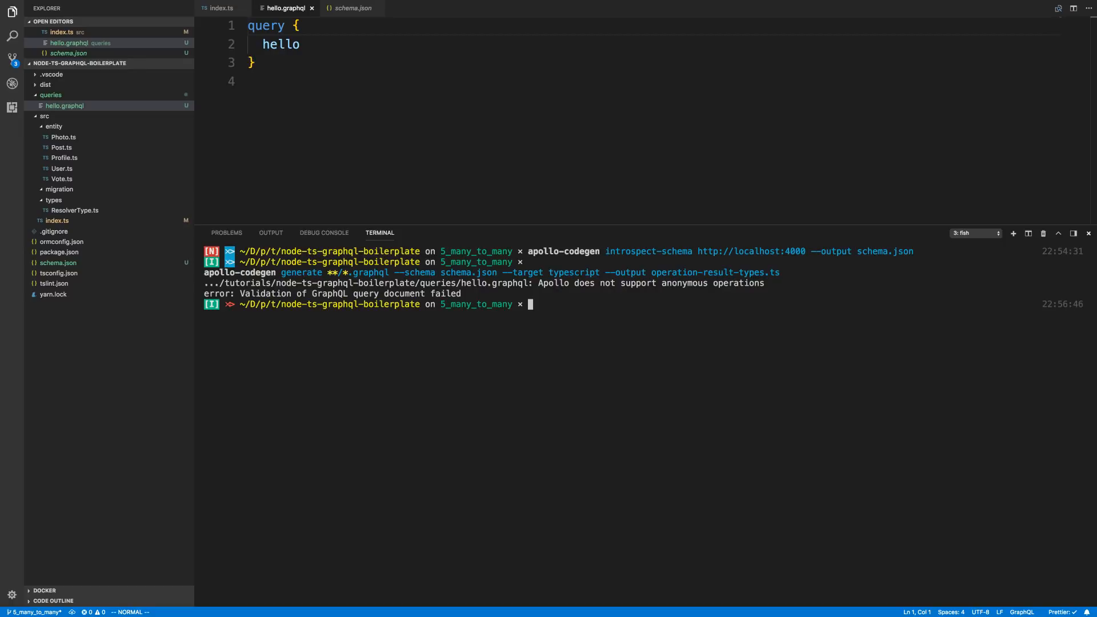
pyautogui.moveTo(741, 286)
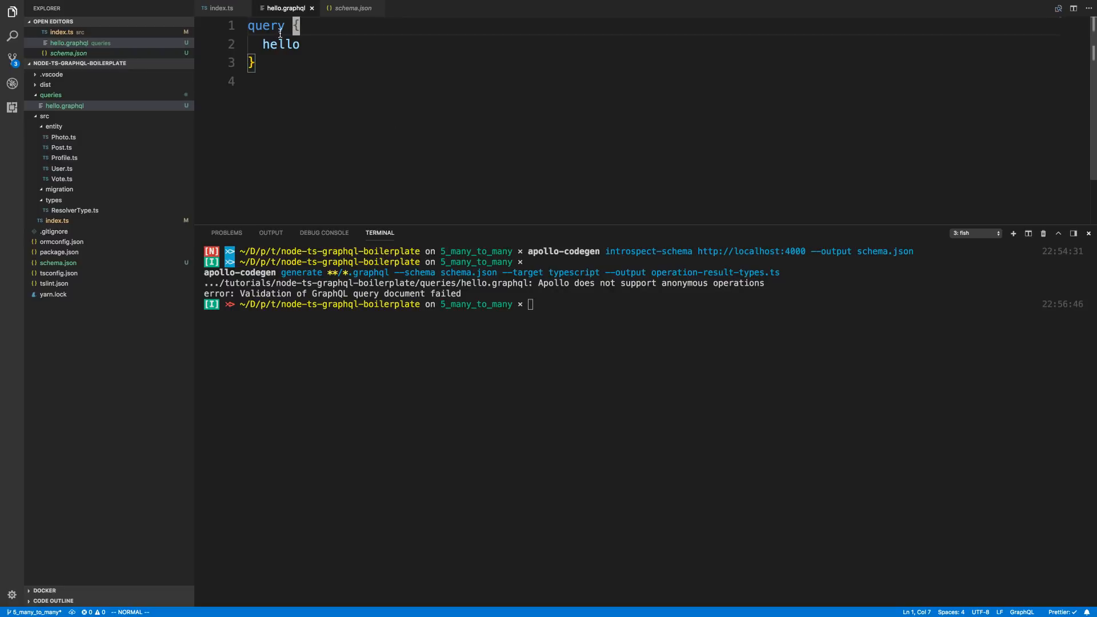
pyautogui.write('hel')
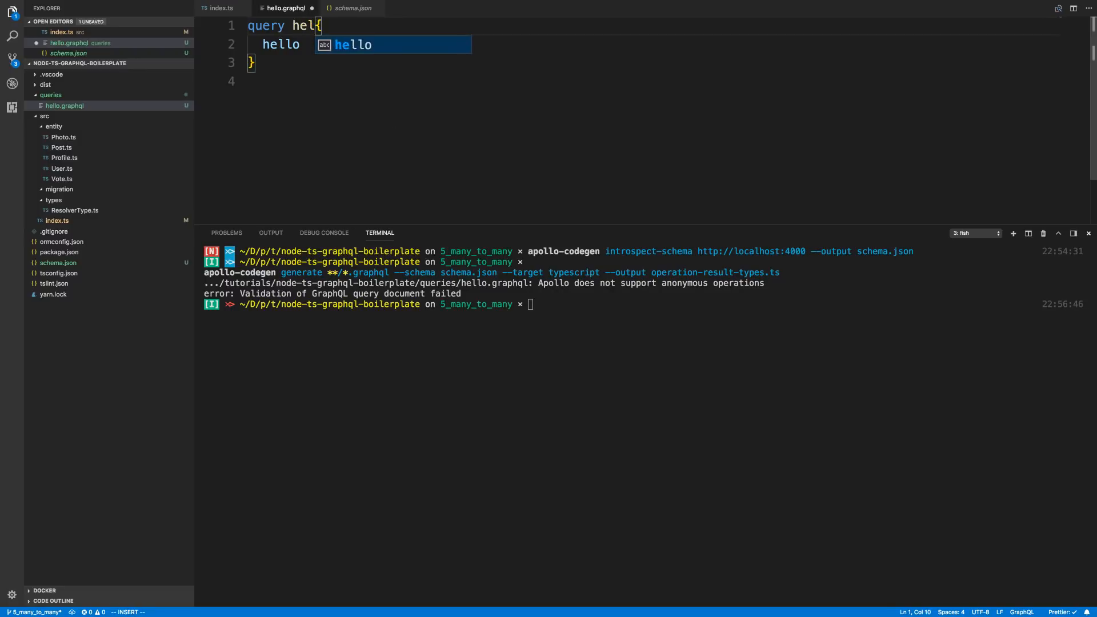
pyautogui.press('Escape')
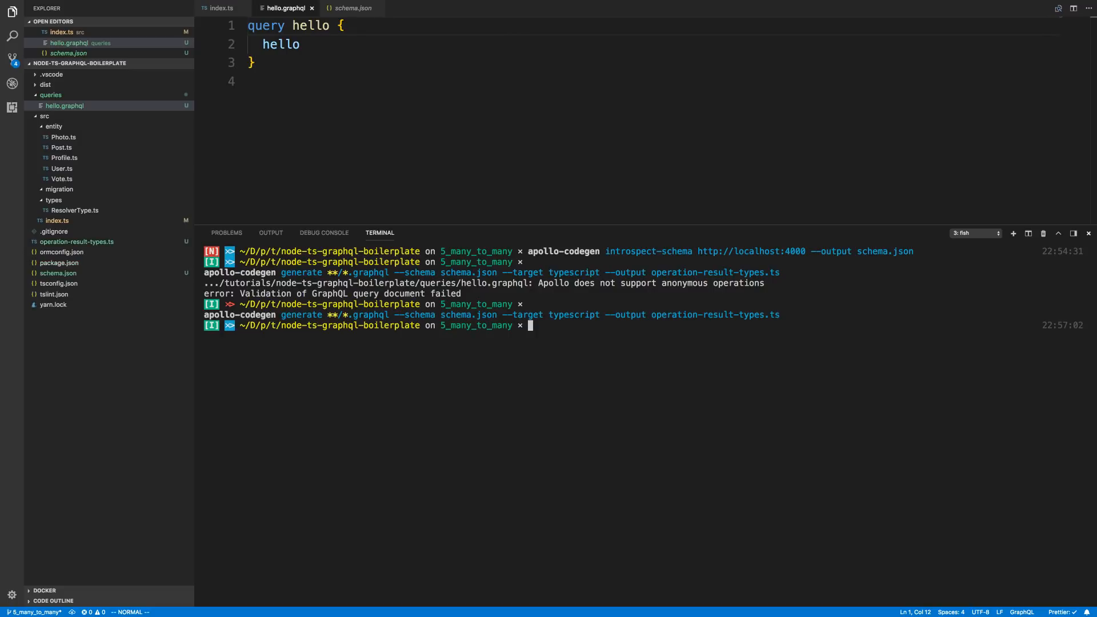
pyautogui.moveTo(684, 332)
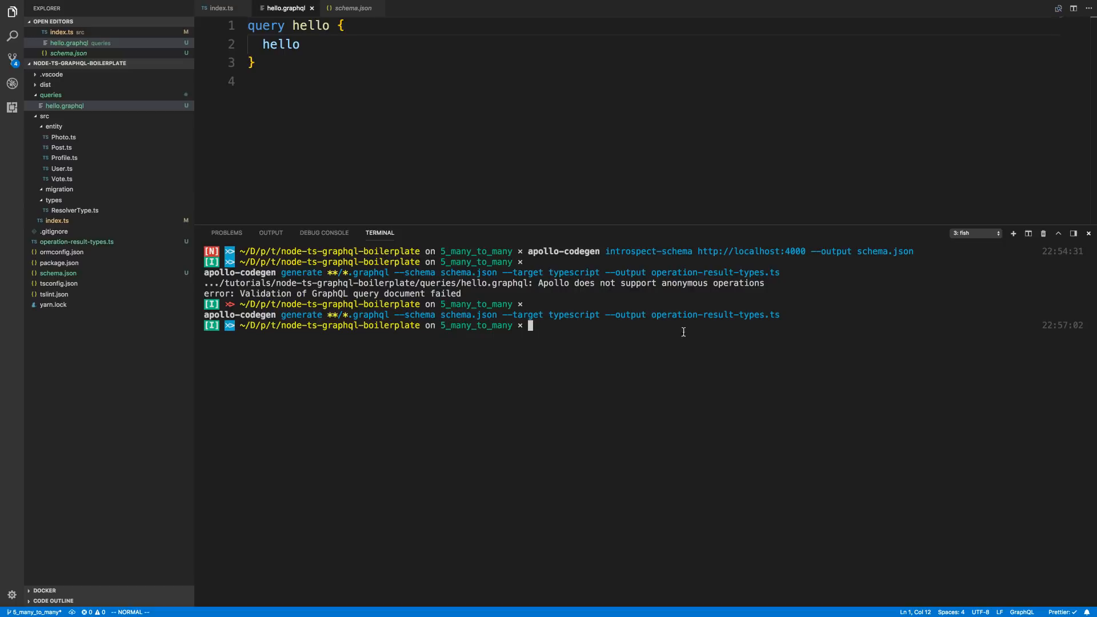
pyautogui.moveTo(472, 387)
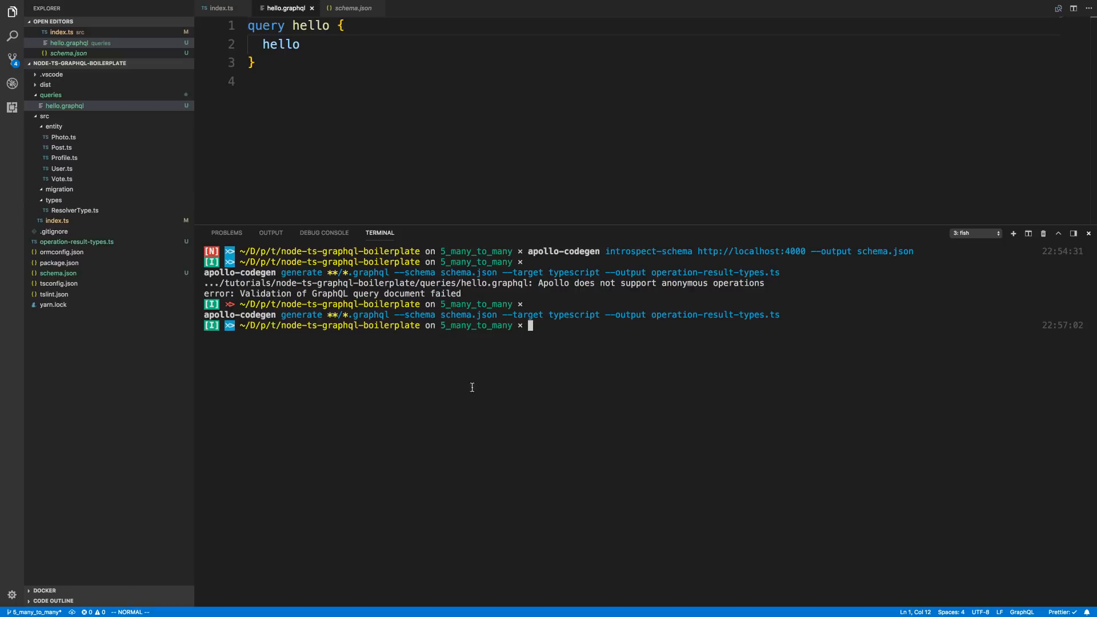
pyautogui.moveTo(667, 322)
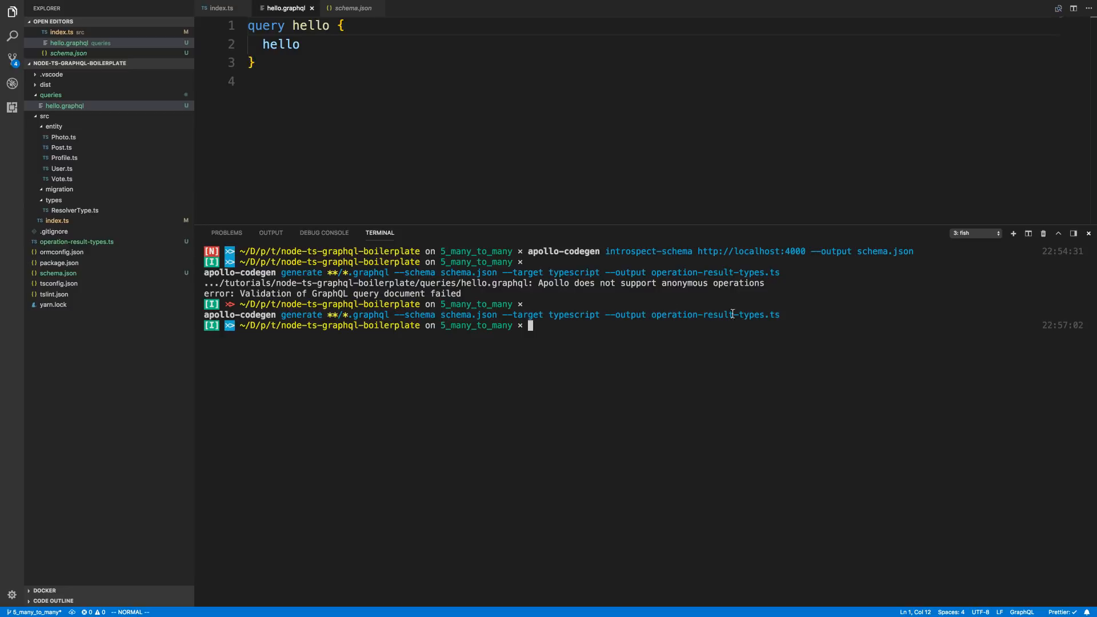
# Open operation-result-types.ts to view helloQuery, then start a new project file.
pyautogui.click(77, 242)
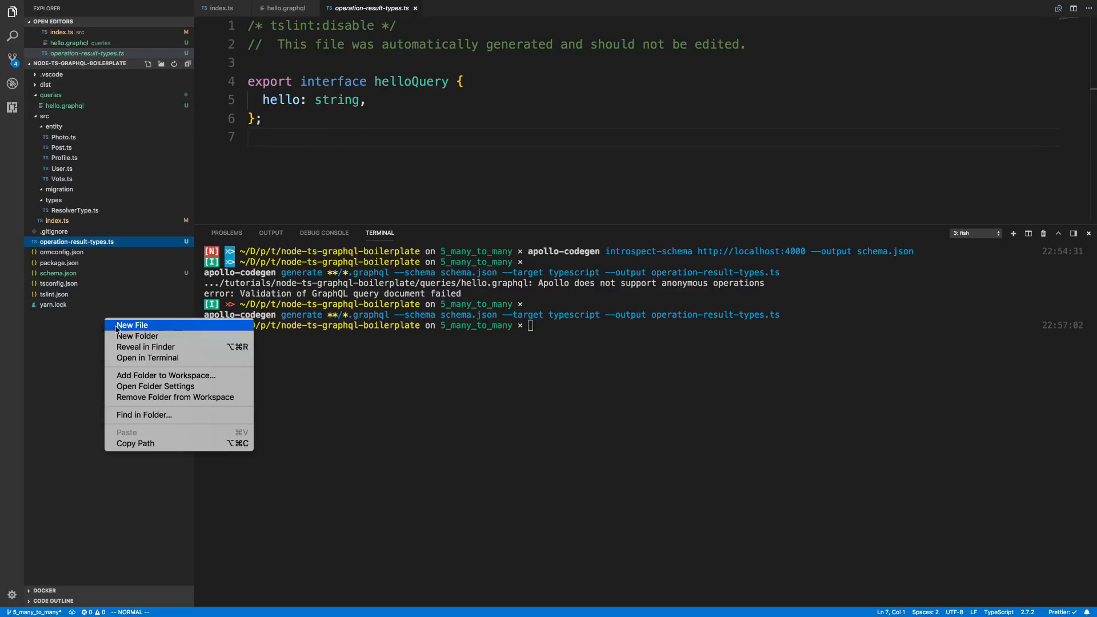
pyautogui.click(132, 325)
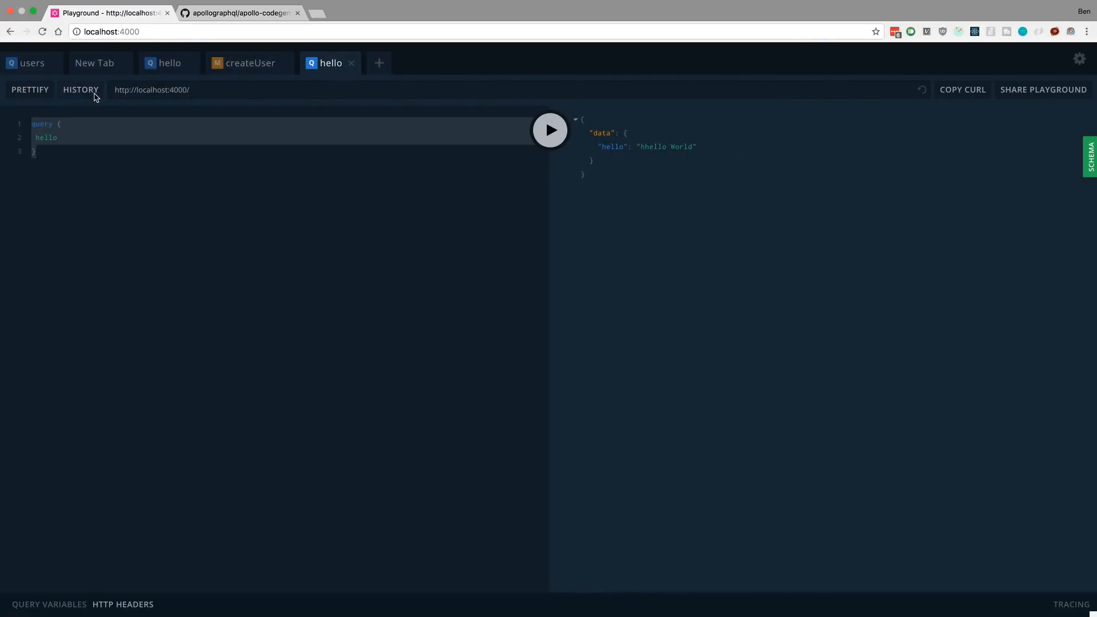
# Load the createUser mutation from the Playground history.
pyautogui.click(81, 90)
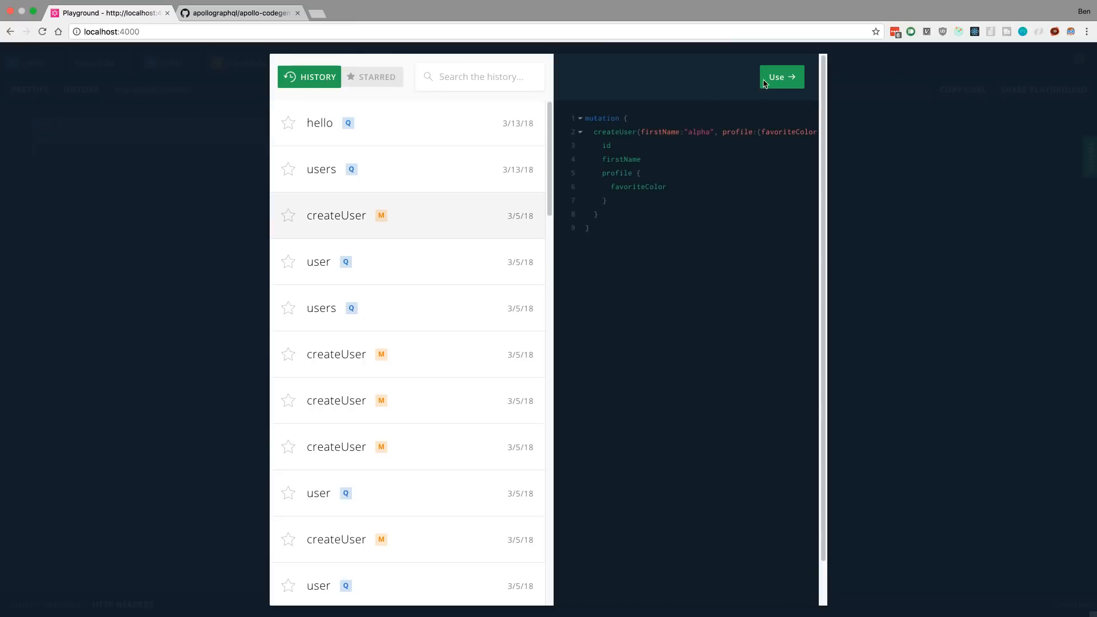
pyautogui.click(781, 76)
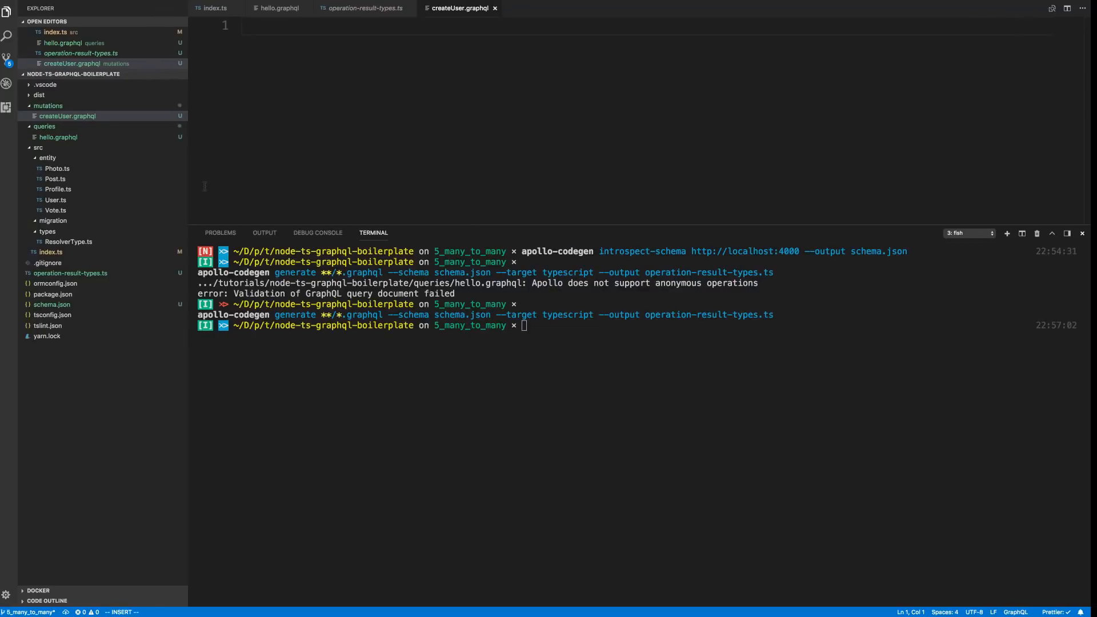
# Paste the createUser mutation, name it createuser, and save createUser.graphql.
pyautogui.write('mutation {\\n  createUser(firstName:"alpha", profile:{favoriteColor:"balck"}) {\\n    id\\n    firstName\\n    profile {\\n      favoriteColor\\n    }\\n  }\\n}')
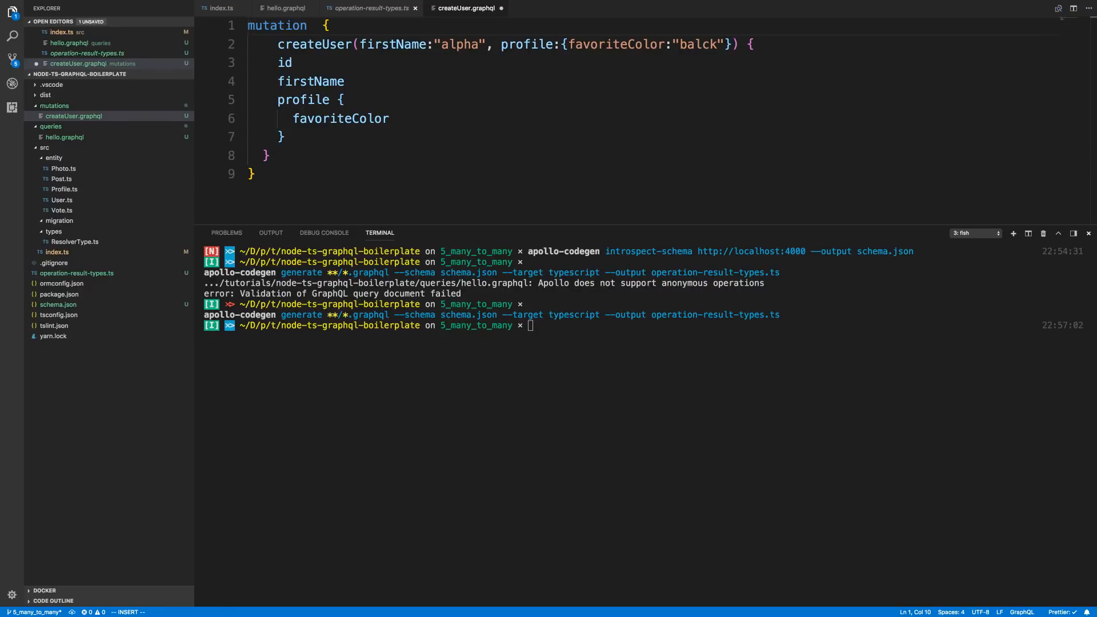
pyautogui.write('createuser')
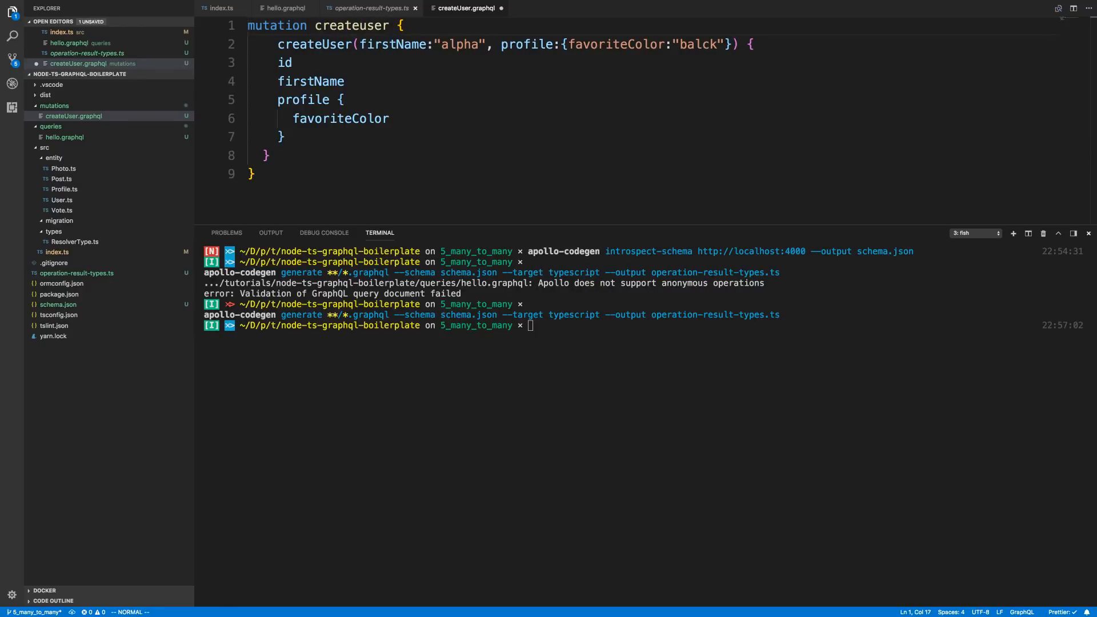
pyautogui.press('cmd+s')
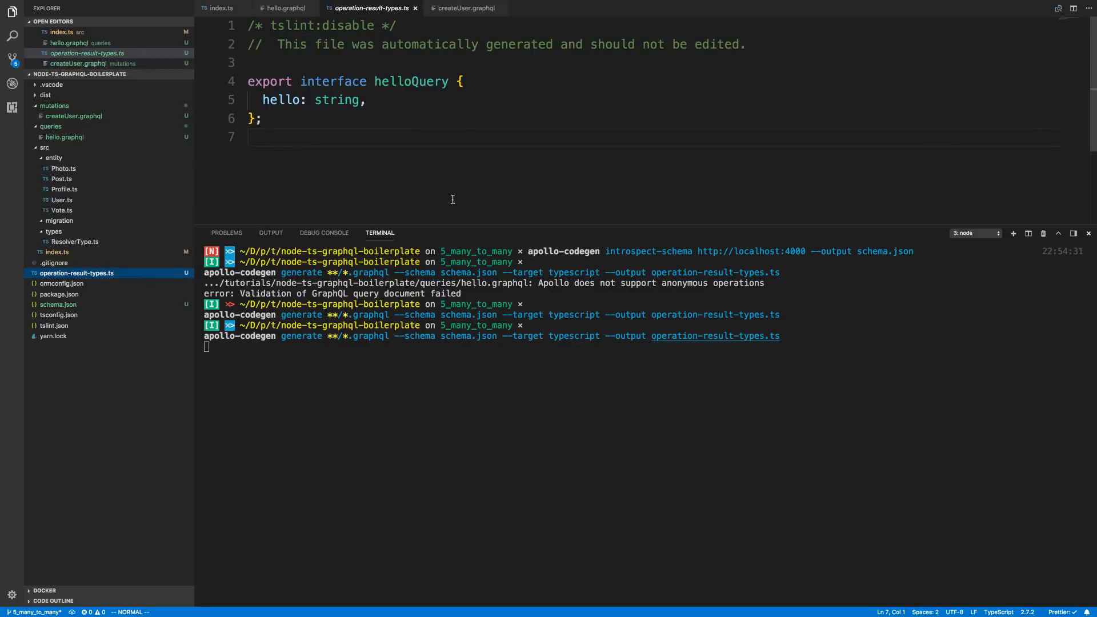
pyautogui.moveTo(561, 191)
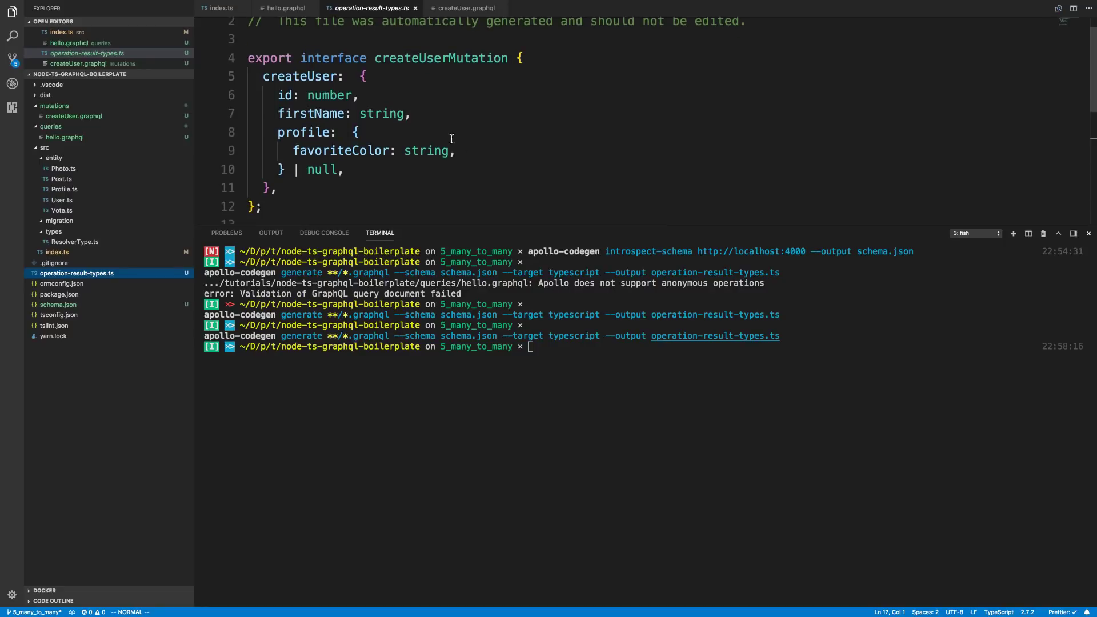
pyautogui.moveTo(437, 111)
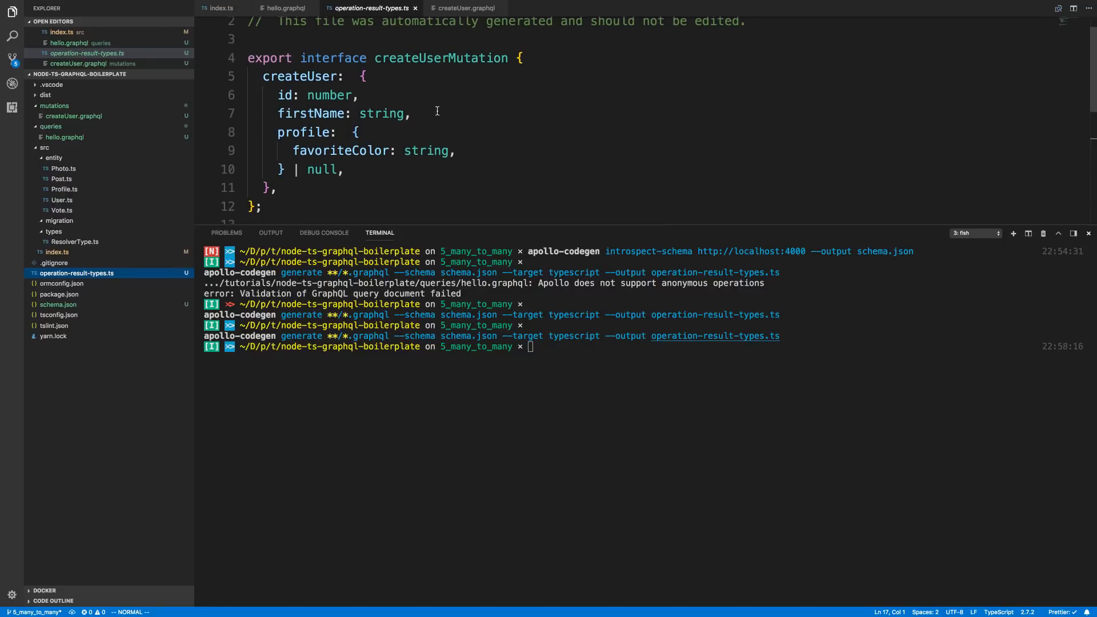
pyautogui.moveTo(335, 148)
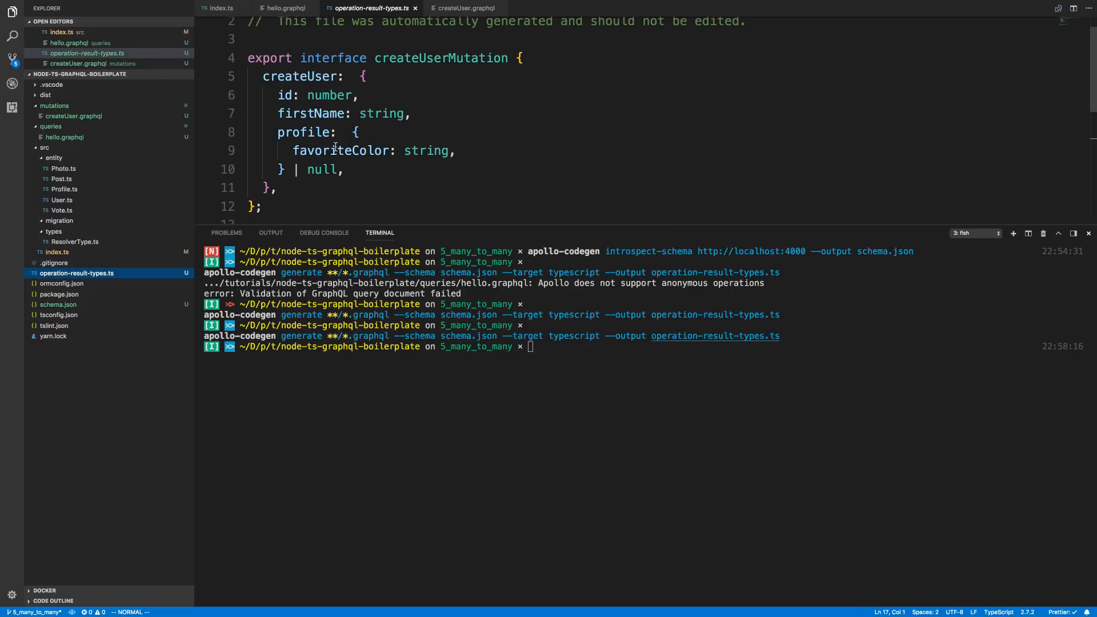
# Scroll operation-result-types.ts to the new createUserMutation interface.
pyautogui.scroll(-3)
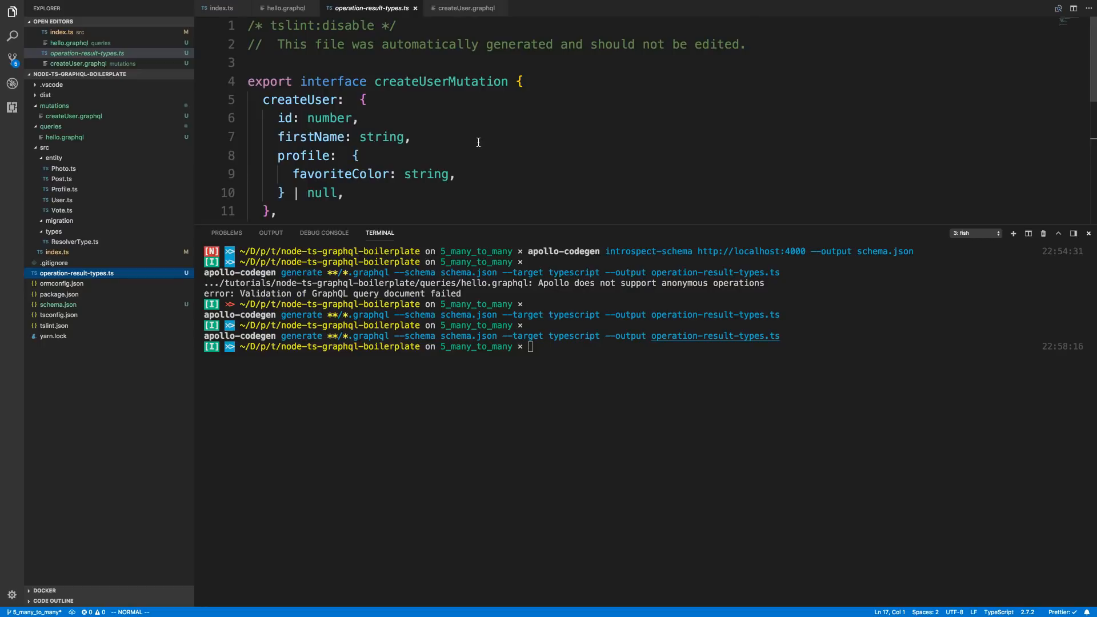
pyautogui.moveTo(475, 149)
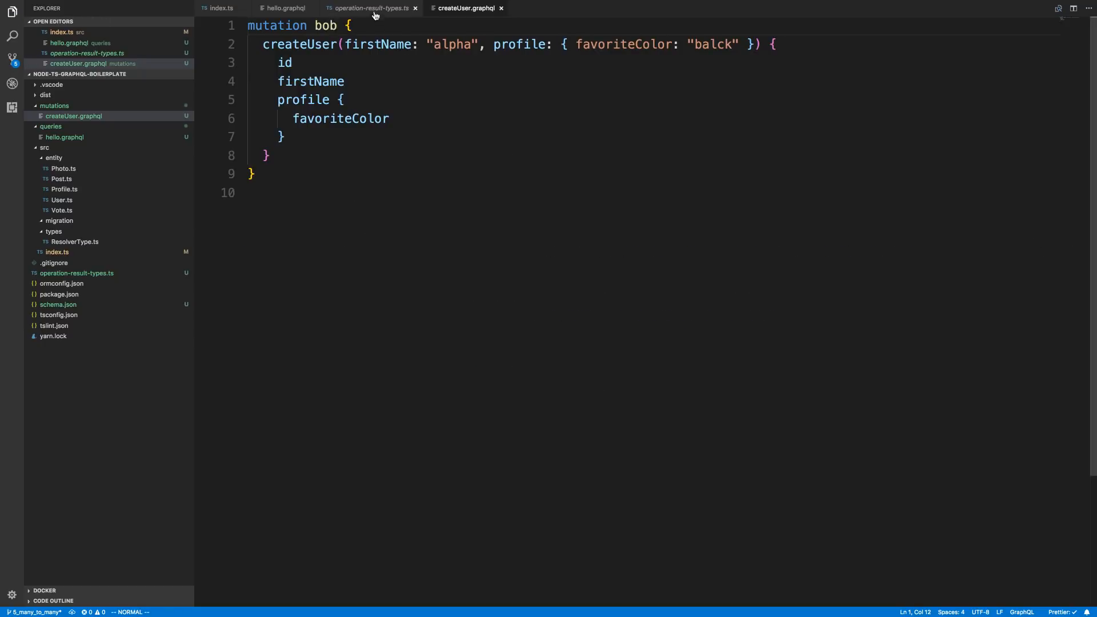
# Review the regenerated types, then rename the mutation to createUser.
pyautogui.click(373, 8)
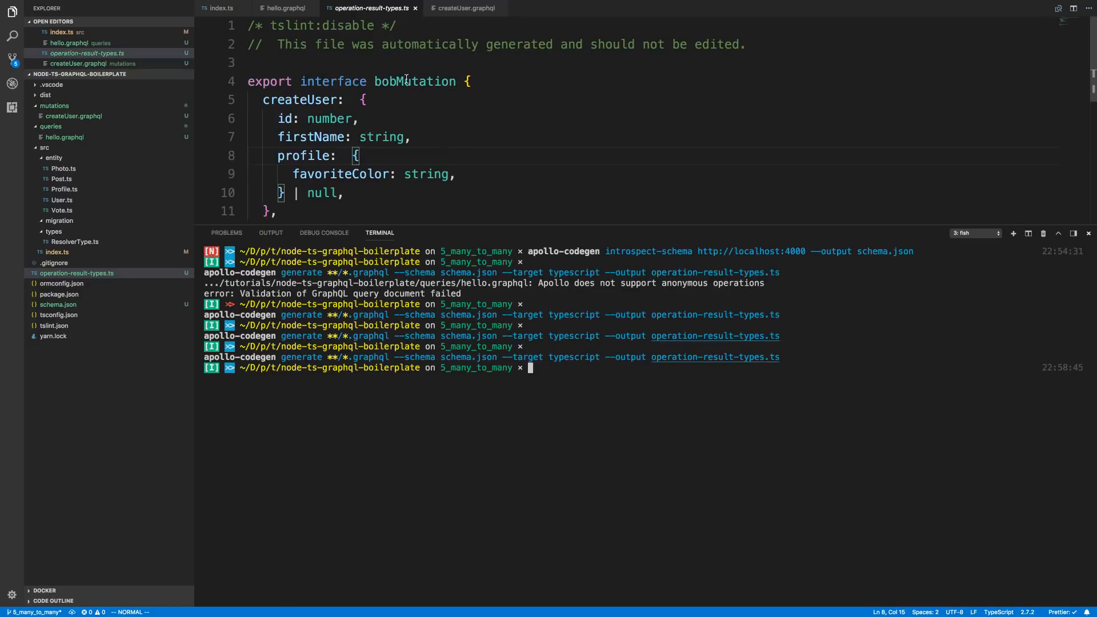
pyautogui.click(464, 8)
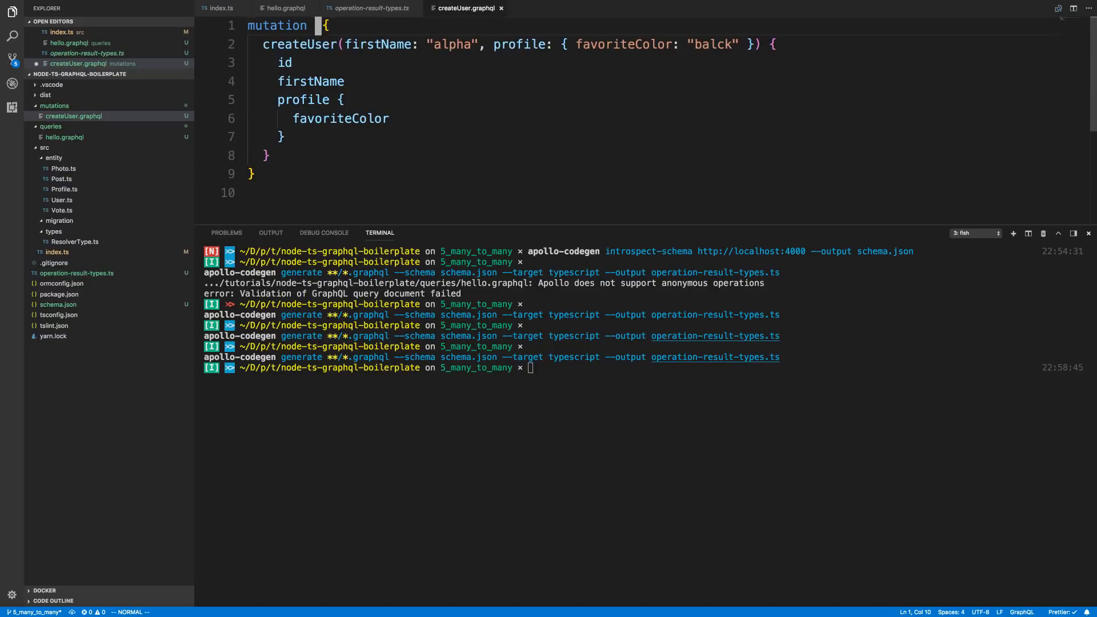
pyautogui.write('createUser')
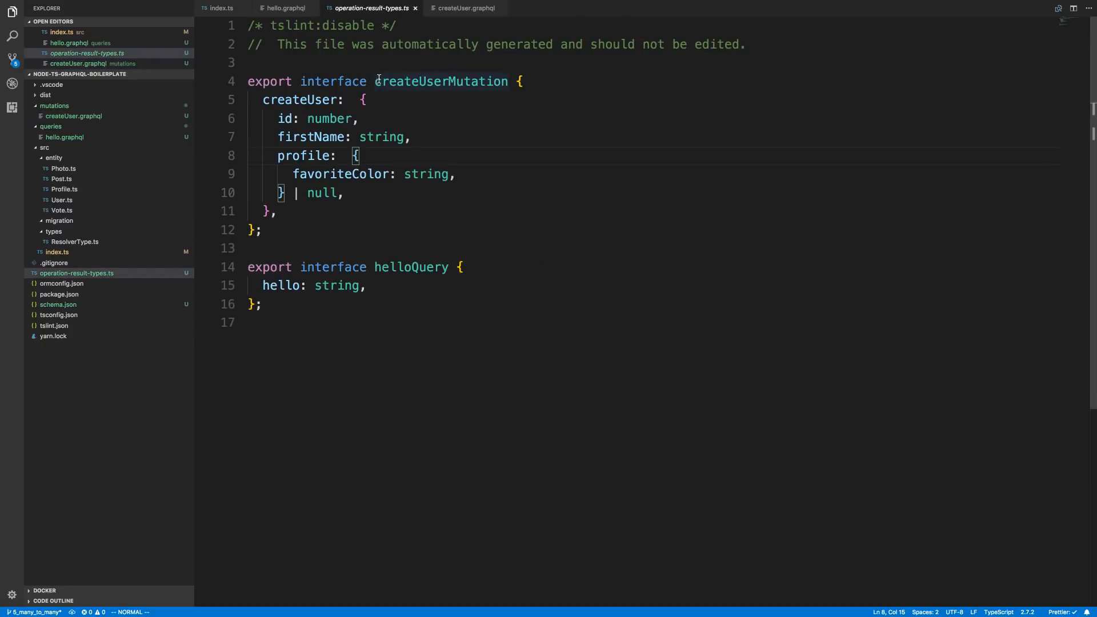
# Capitalize the mutation name to CreateUser in createUser.graphql.
pyautogui.doubleClick(441, 81)
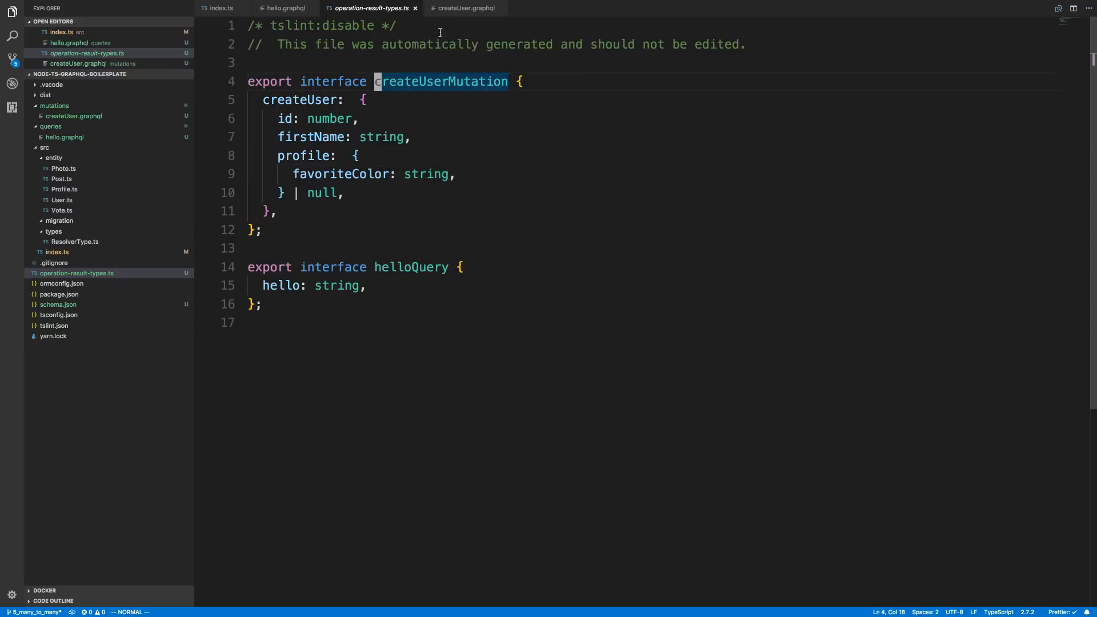
pyautogui.click(465, 9)
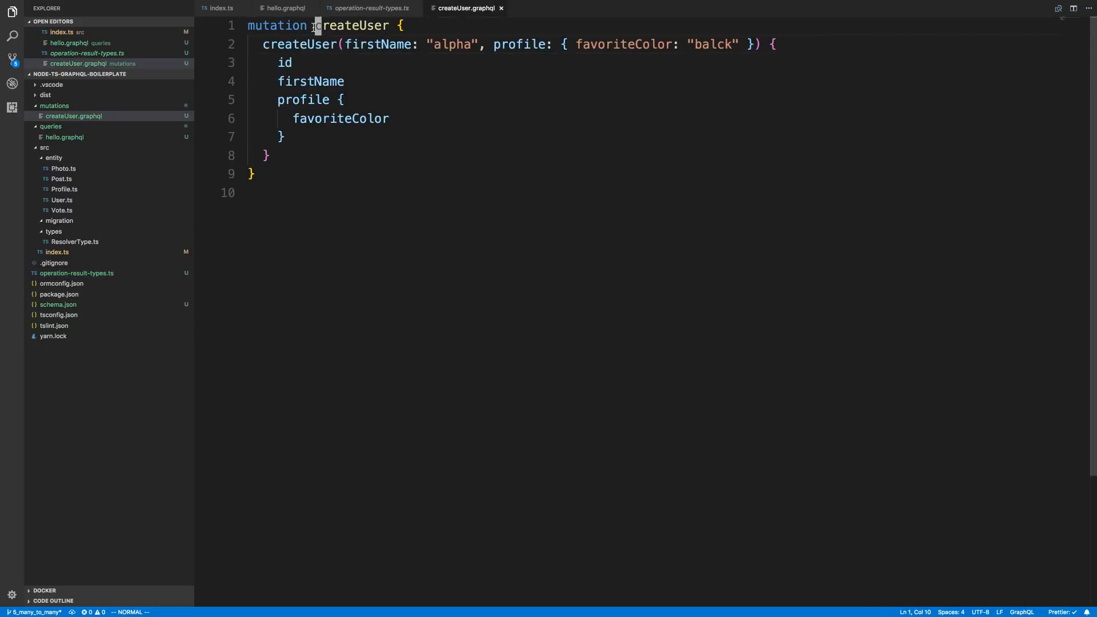
pyautogui.write('C')
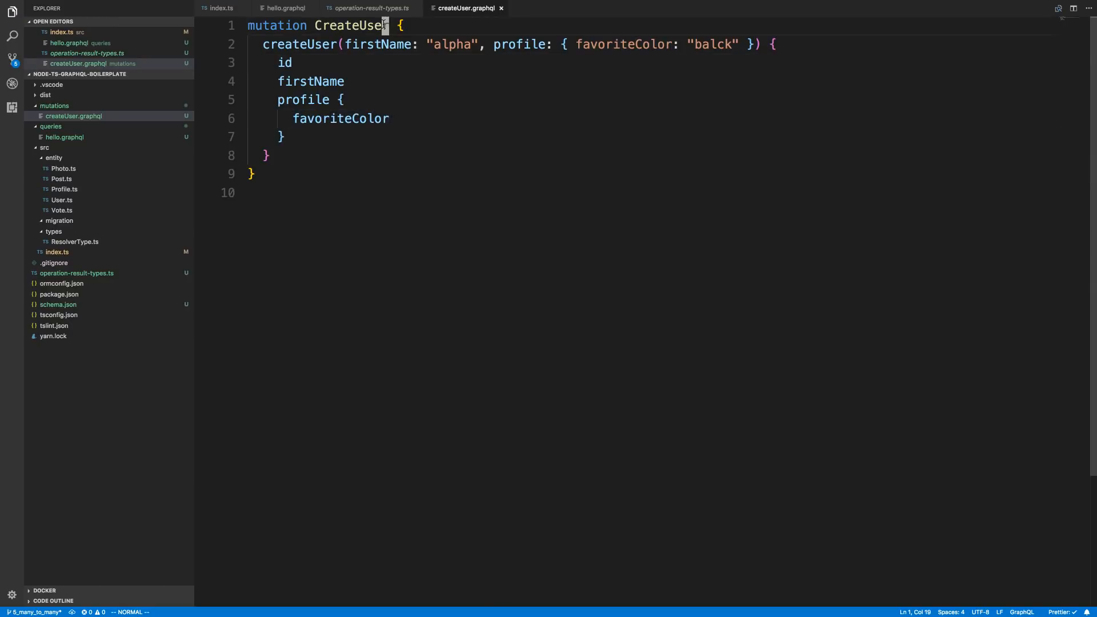
# Declare a ($profile: ProfileInput) variable and pass $profile to createUser.
pyautogui.write('()')
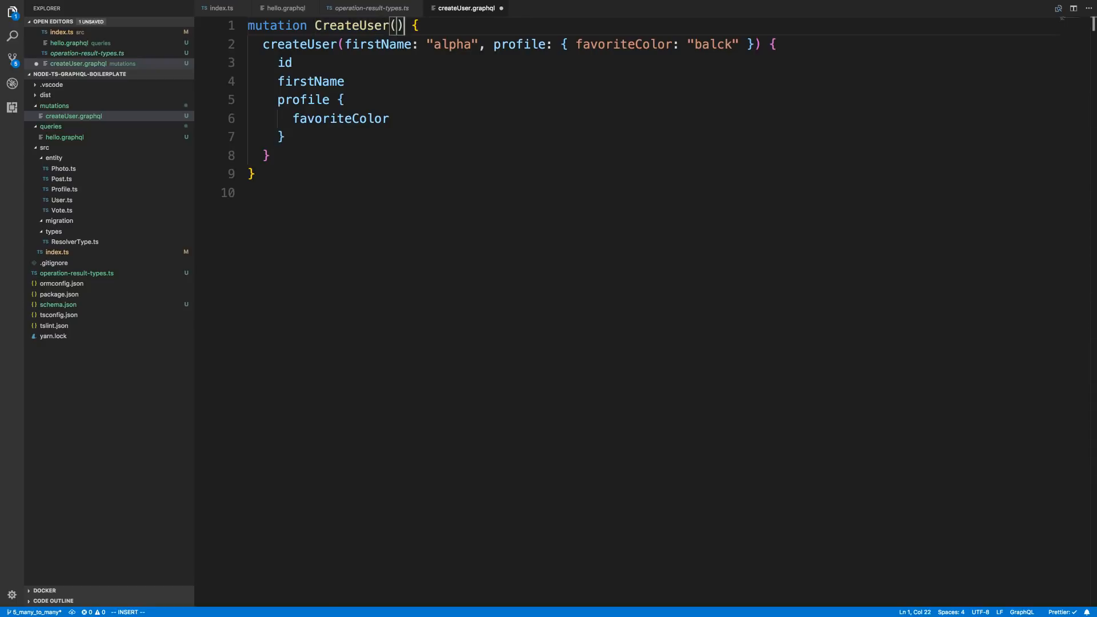
pyautogui.write('$profile: ProfileInput')
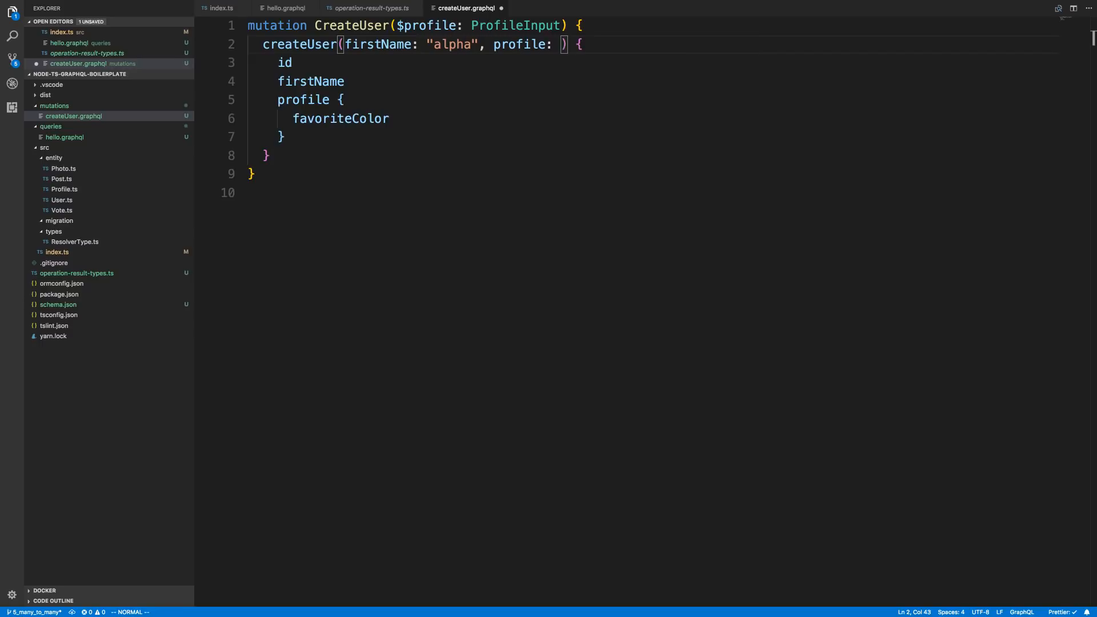
pyautogui.write('Profile')
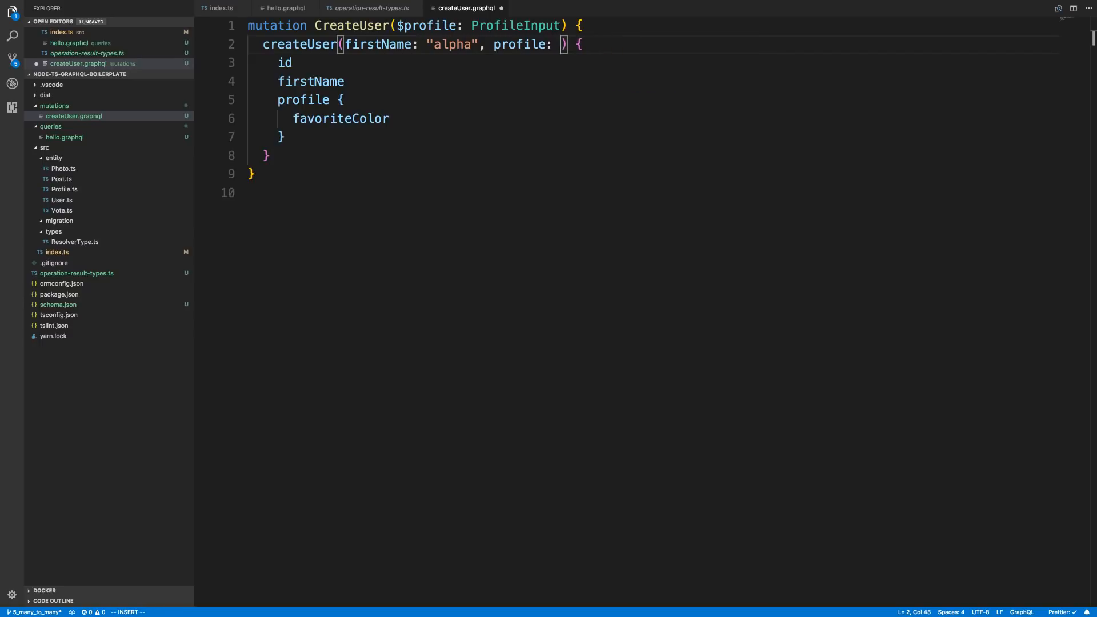
pyautogui.write('$profile')
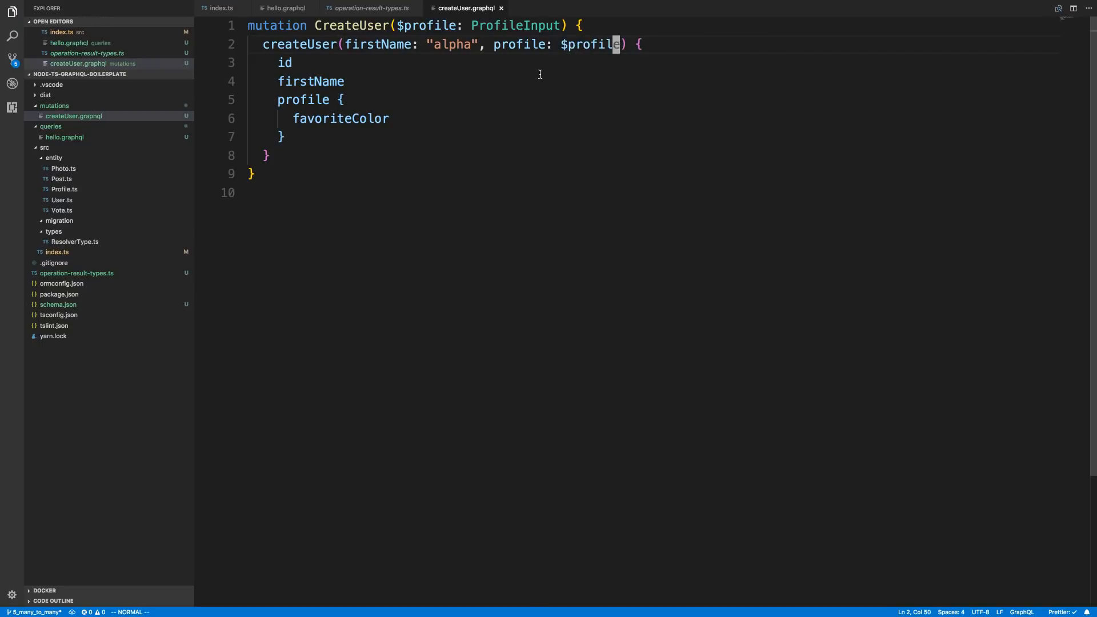
pyautogui.moveTo(78, 223)
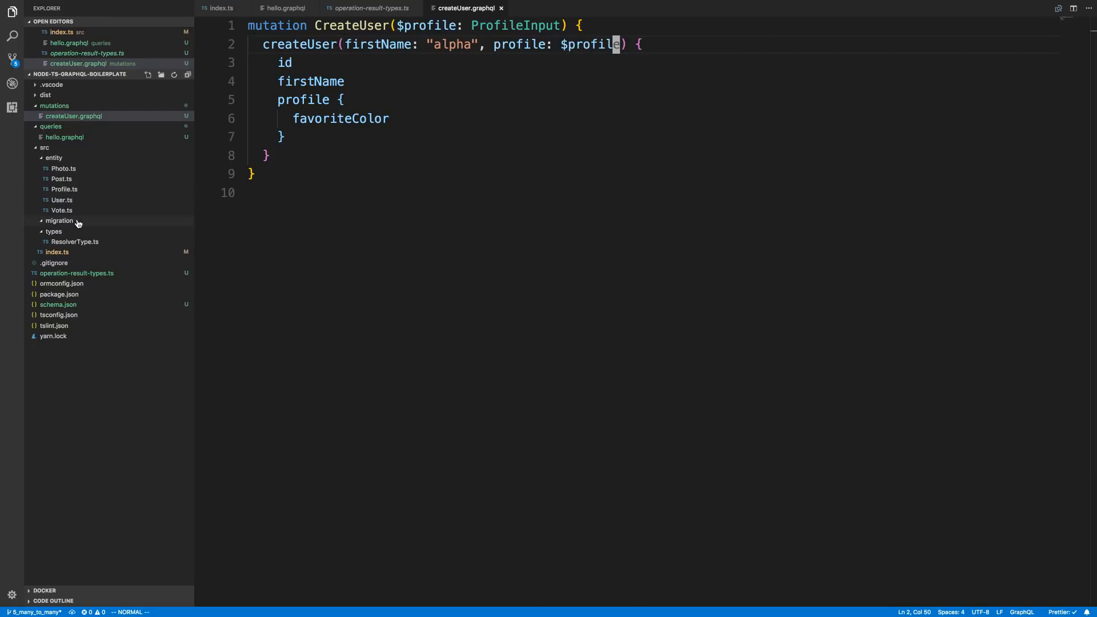
# Check the ProfileInput definition in the server code, then return to the mutation.
pyautogui.click(214, 8)
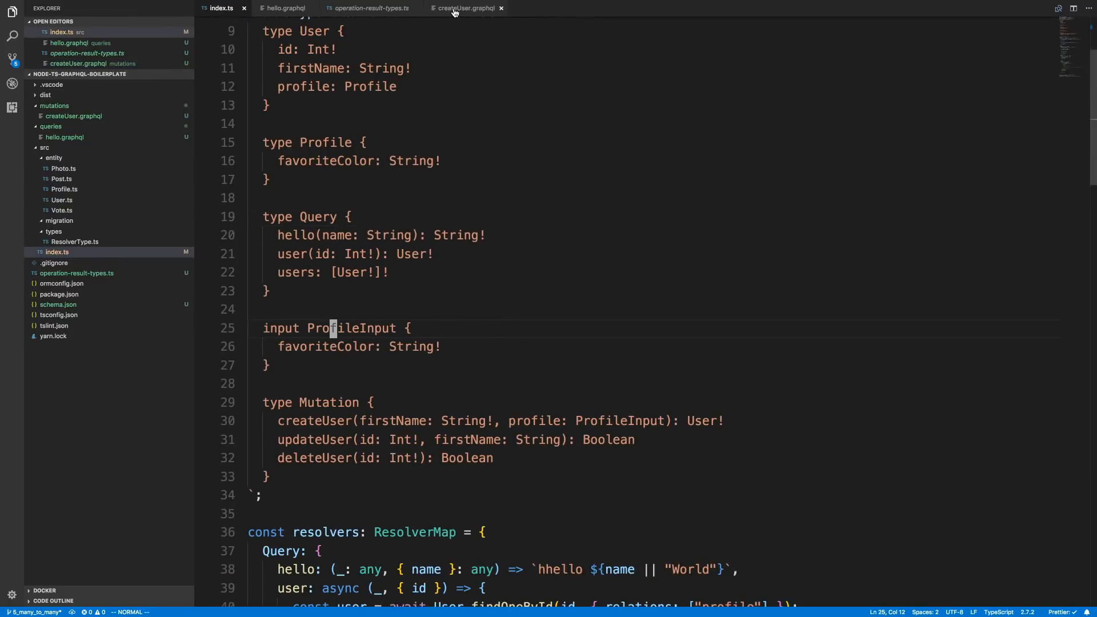
pyautogui.click(464, 8)
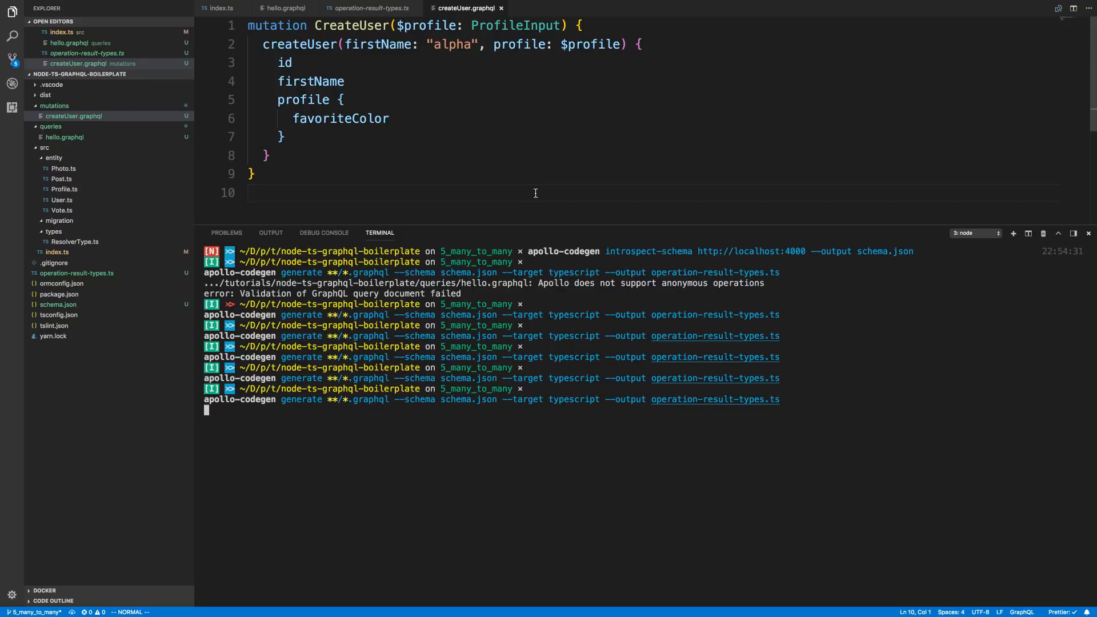
pyautogui.click(1086, 233)
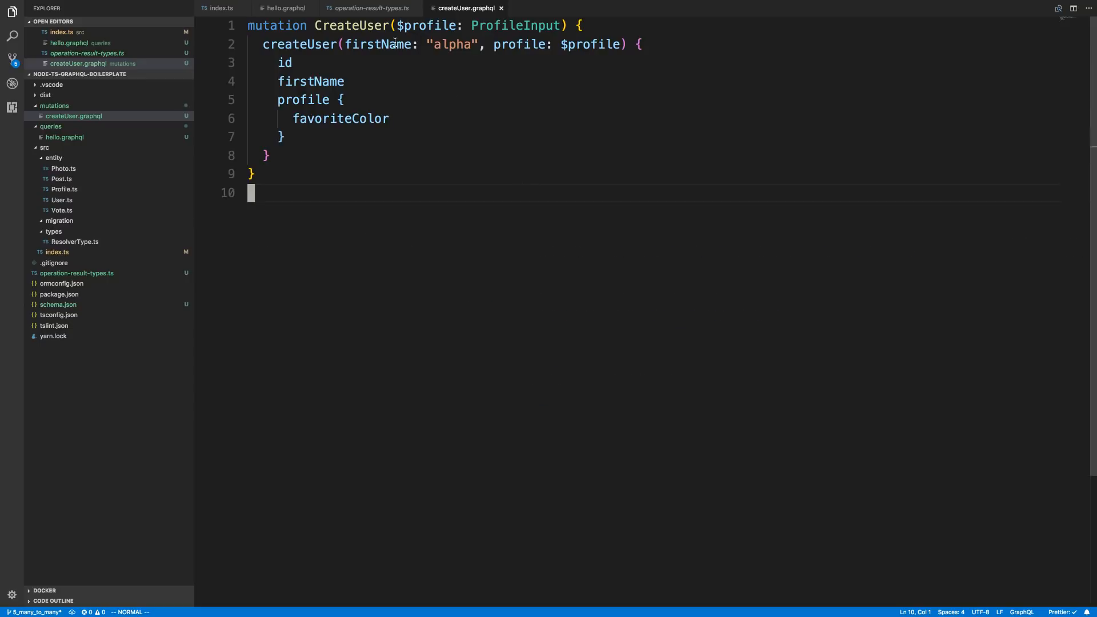
pyautogui.click(367, 8)
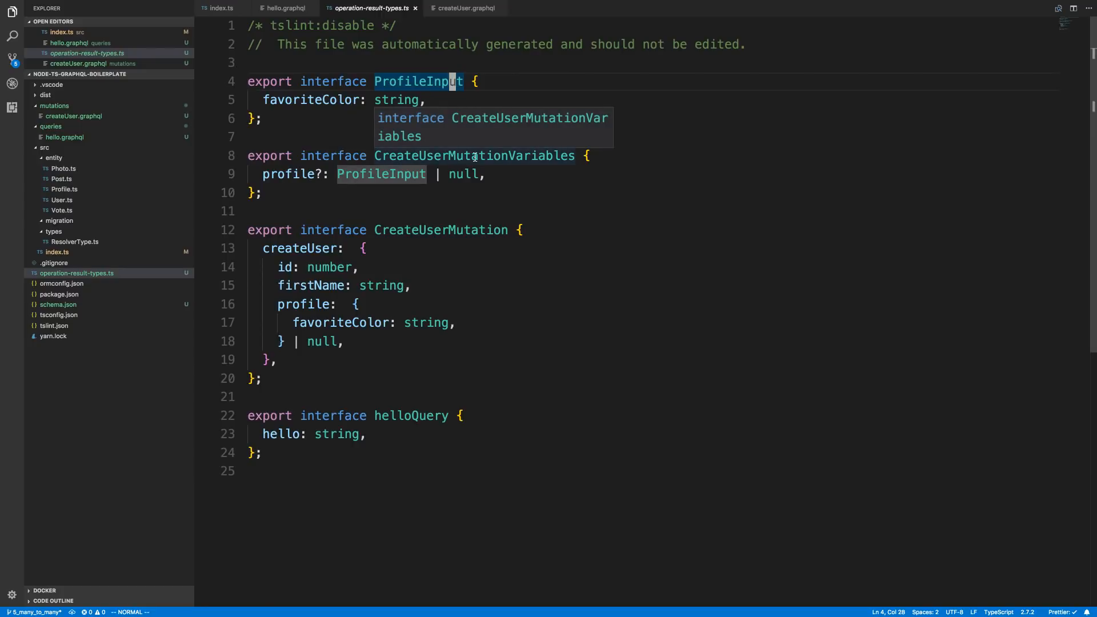
pyautogui.moveTo(384, 174)
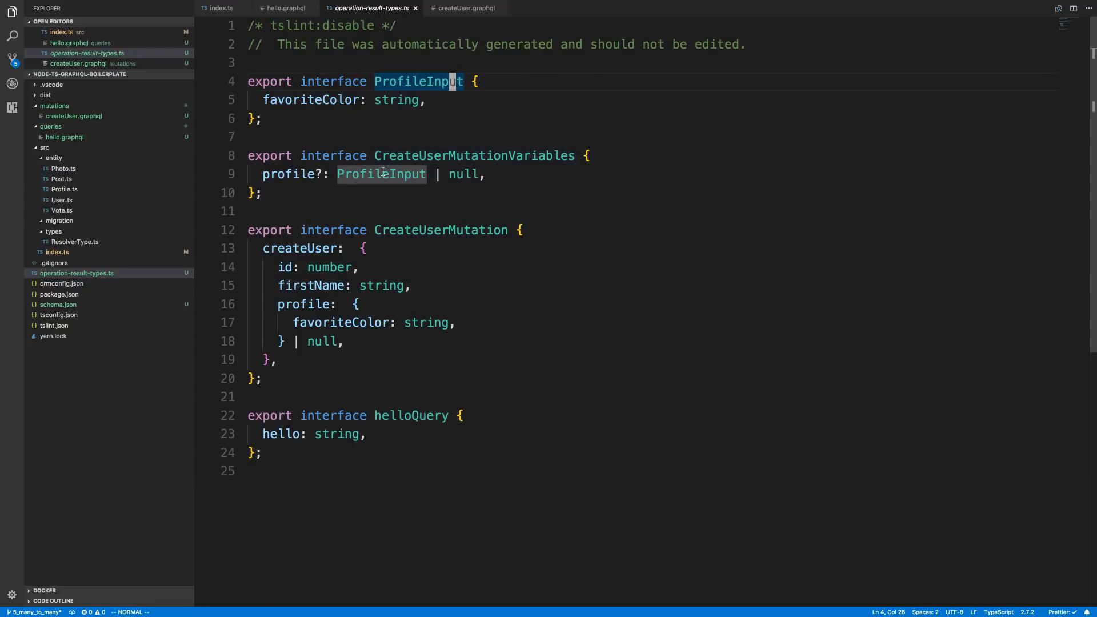
pyautogui.moveTo(294, 174)
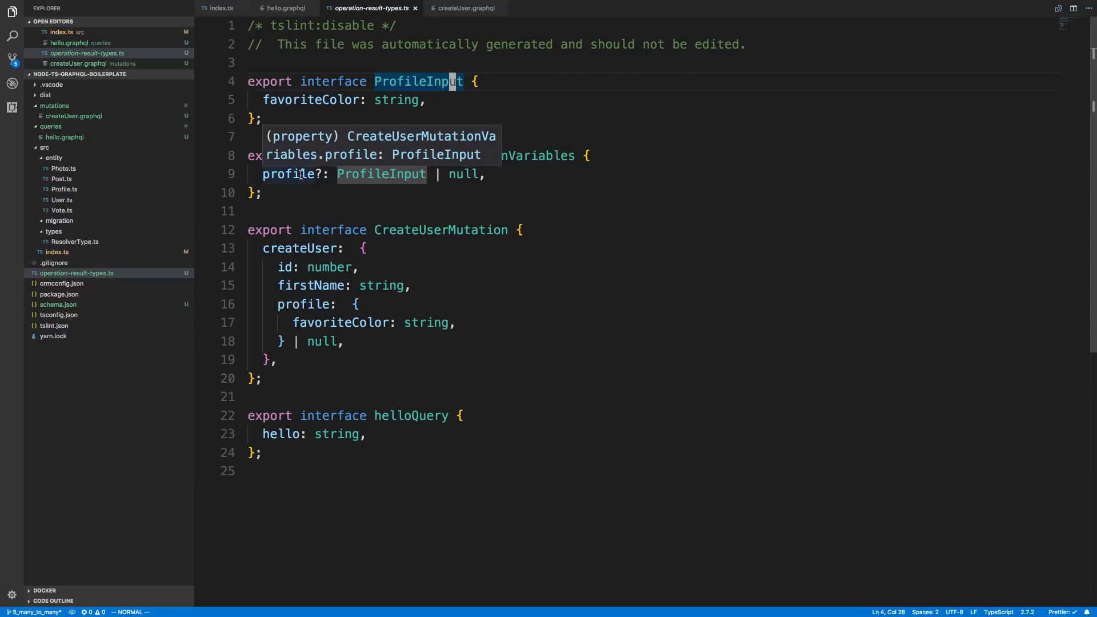
pyautogui.moveTo(487, 48)
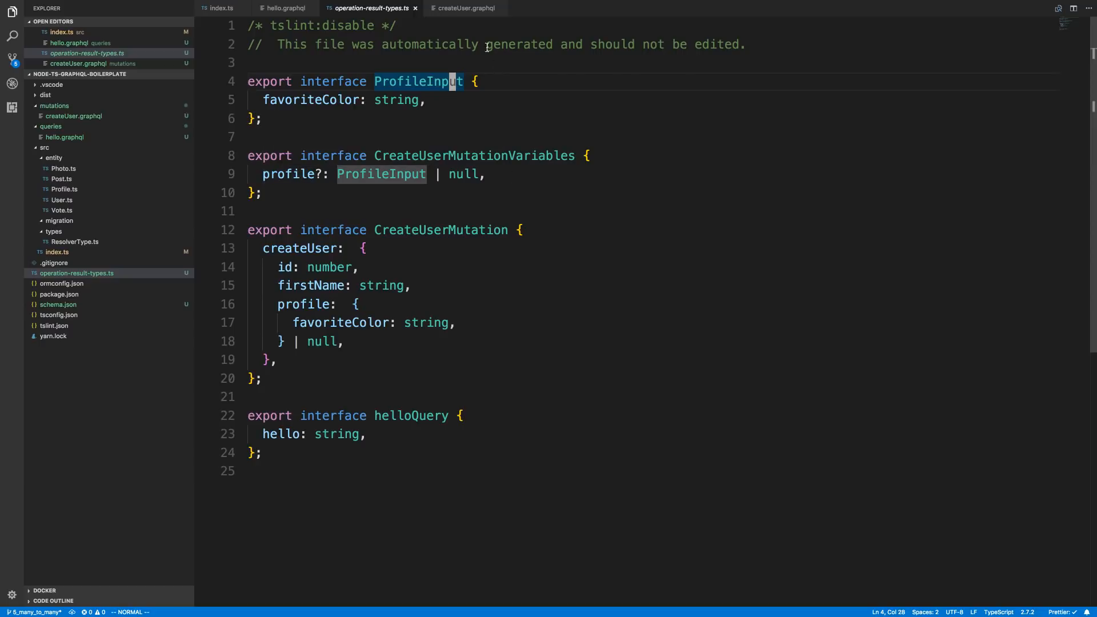
pyautogui.click(468, 8)
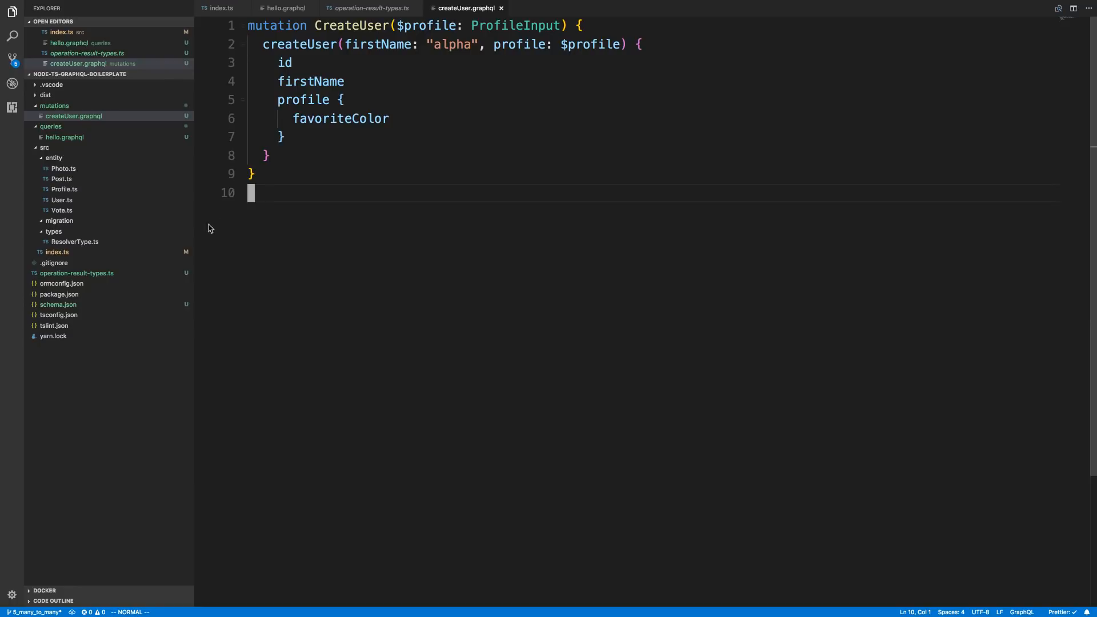
pyautogui.moveTo(388, 364)
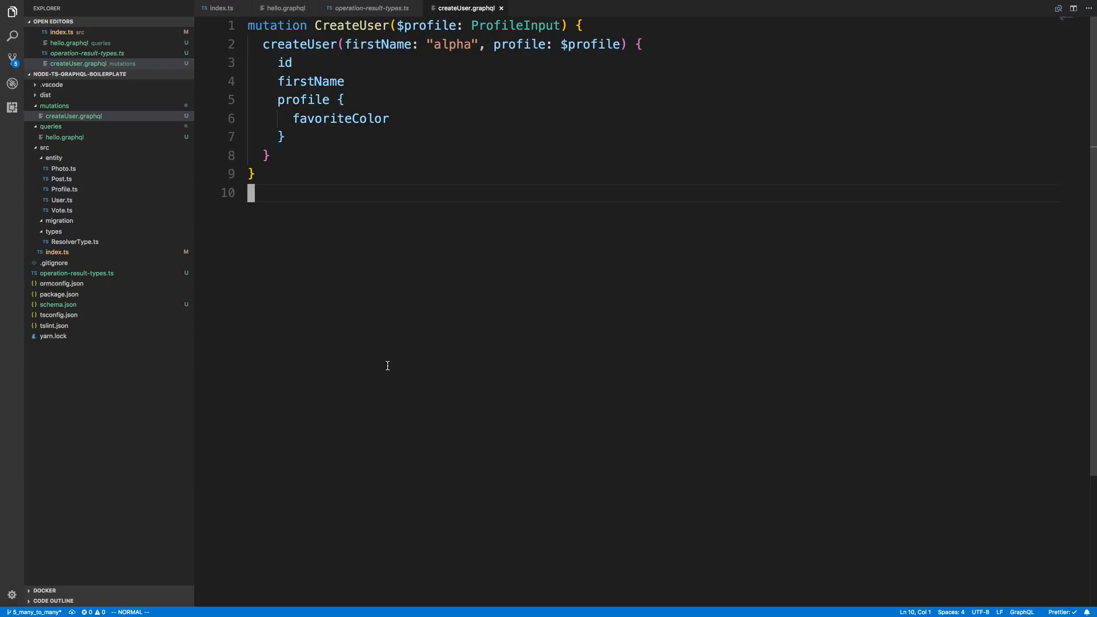
pyautogui.moveTo(105, 165)
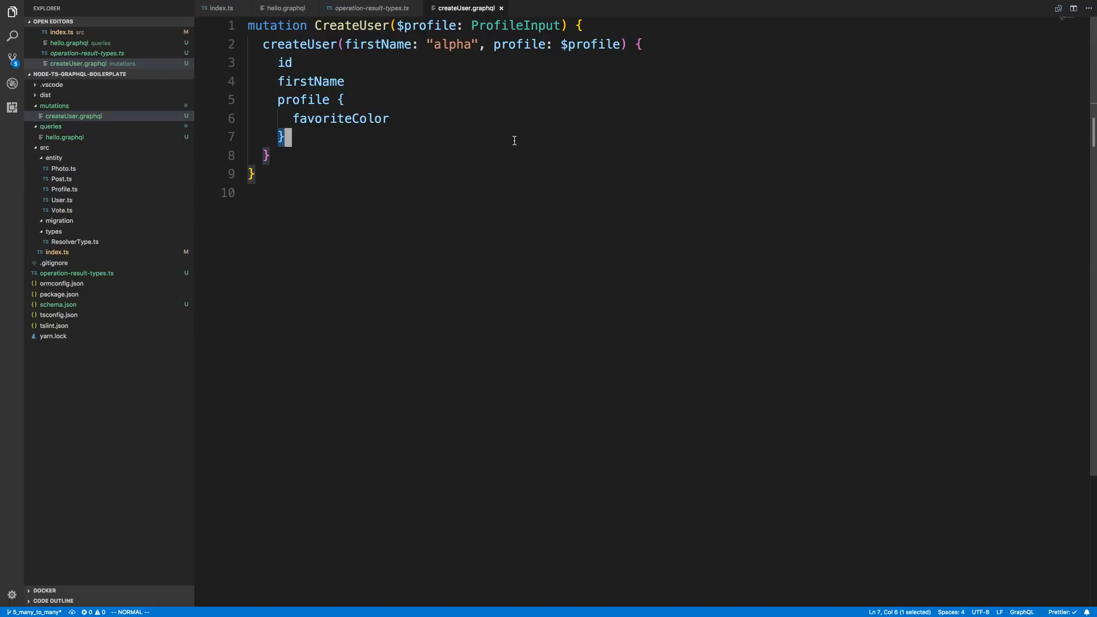
pyautogui.moveTo(195, 129)
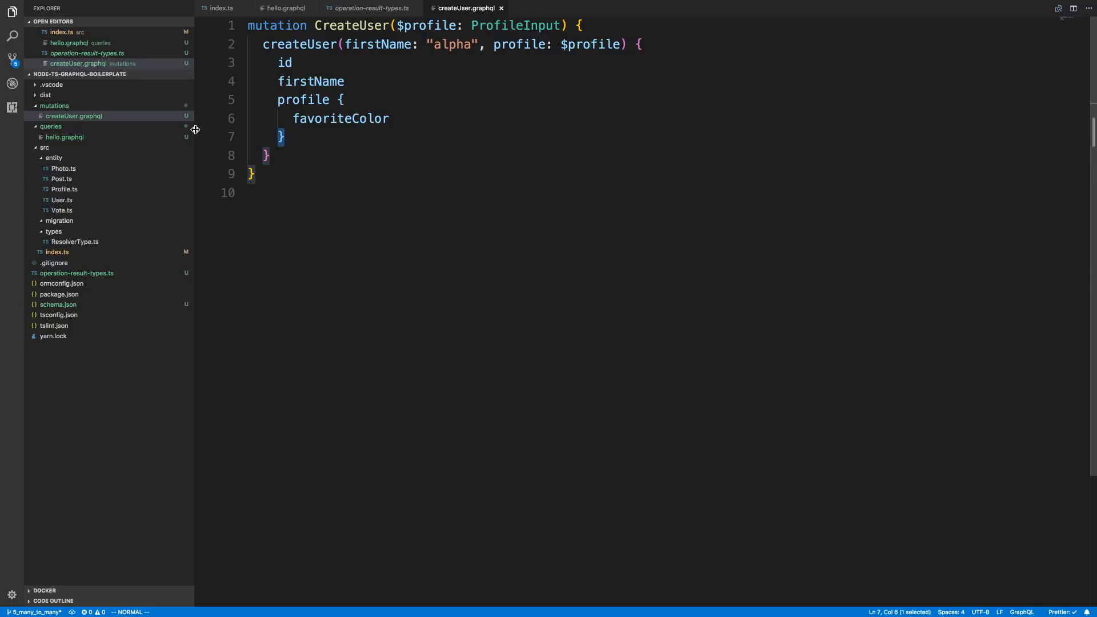
# Review operation-result-types.ts with ProfileInput, CreateUserMutation and helloQuery interfaces.
pyautogui.click(371, 8)
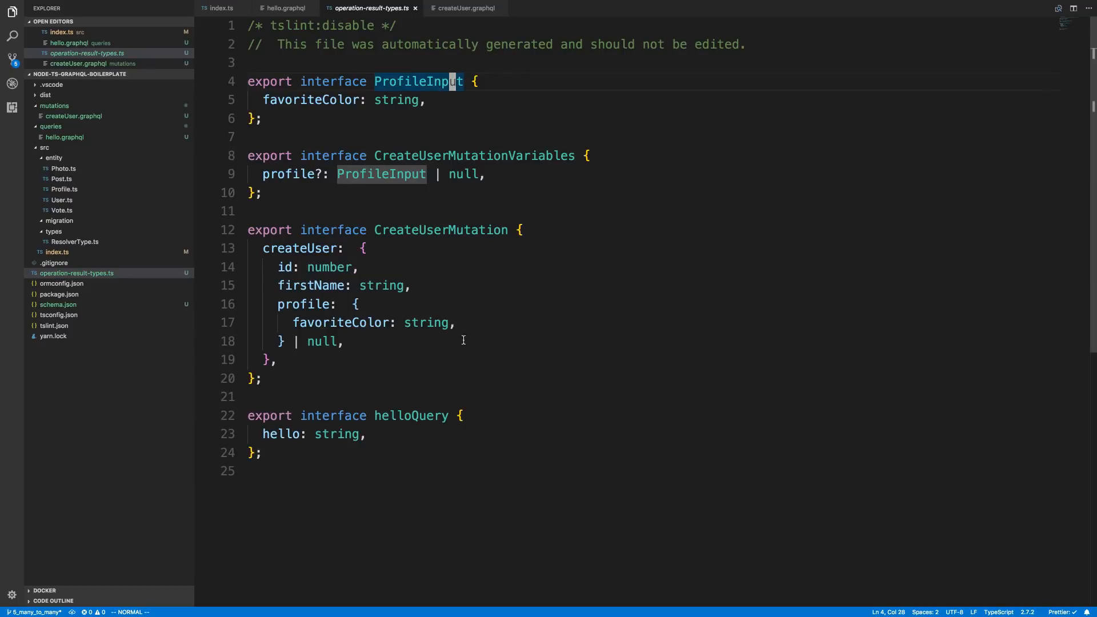
pyautogui.moveTo(453, 248)
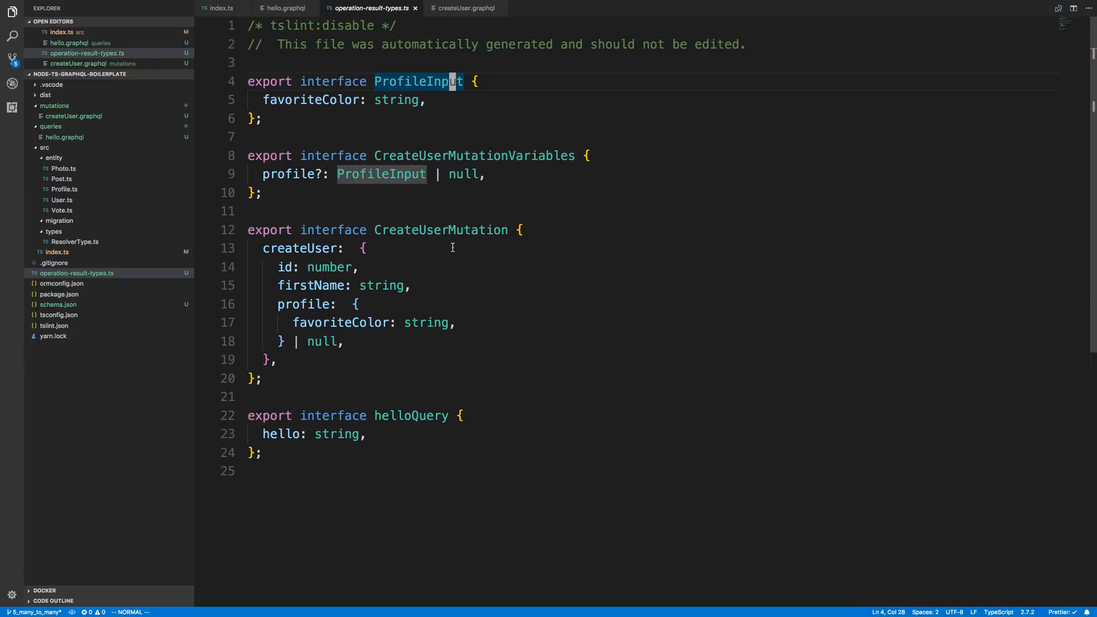
pyautogui.moveTo(441, 206)
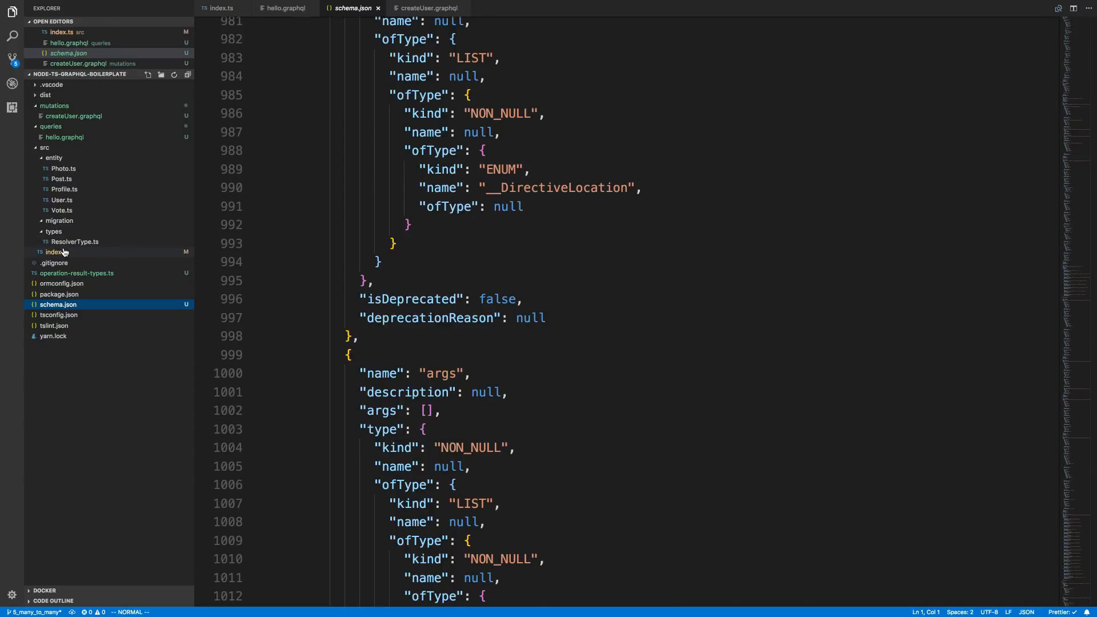
pyautogui.click(220, 8)
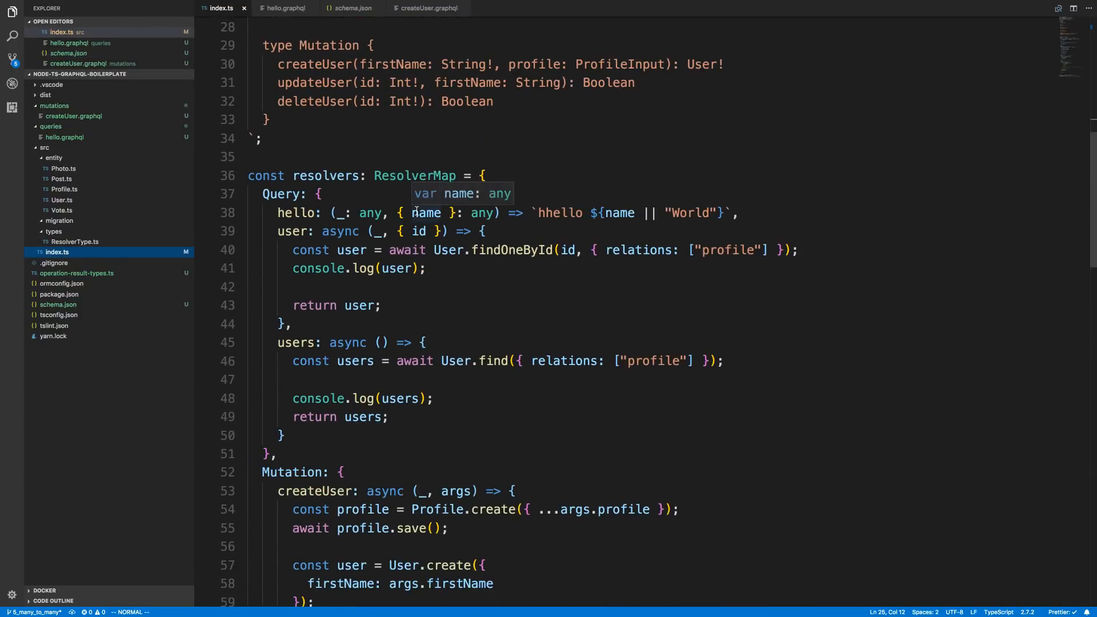
pyautogui.moveTo(568, 239)
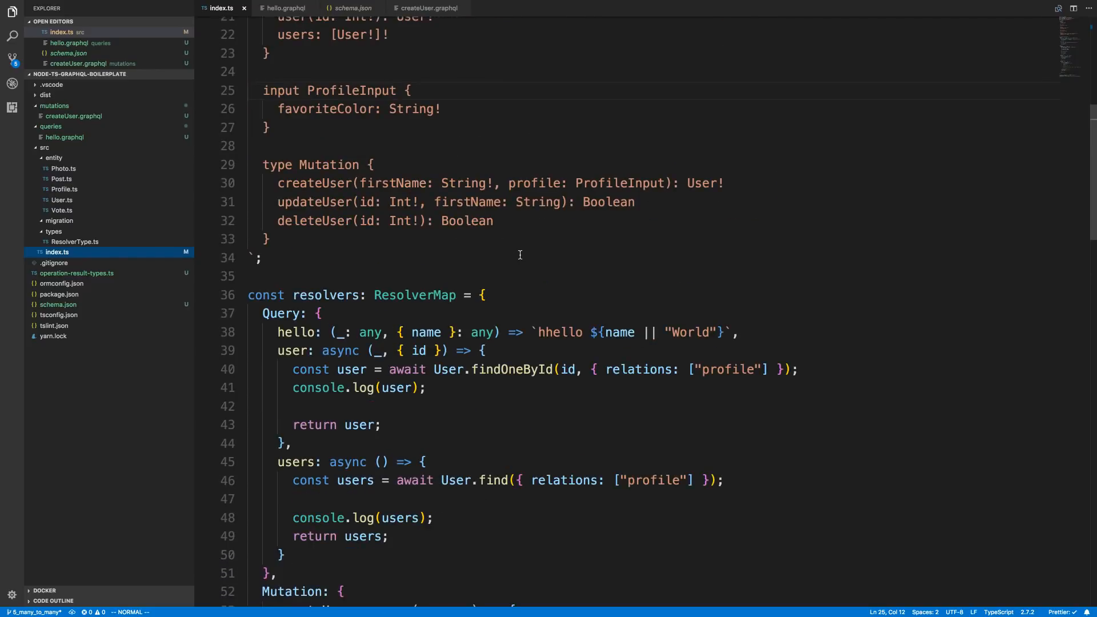
pyautogui.moveTo(481, 145)
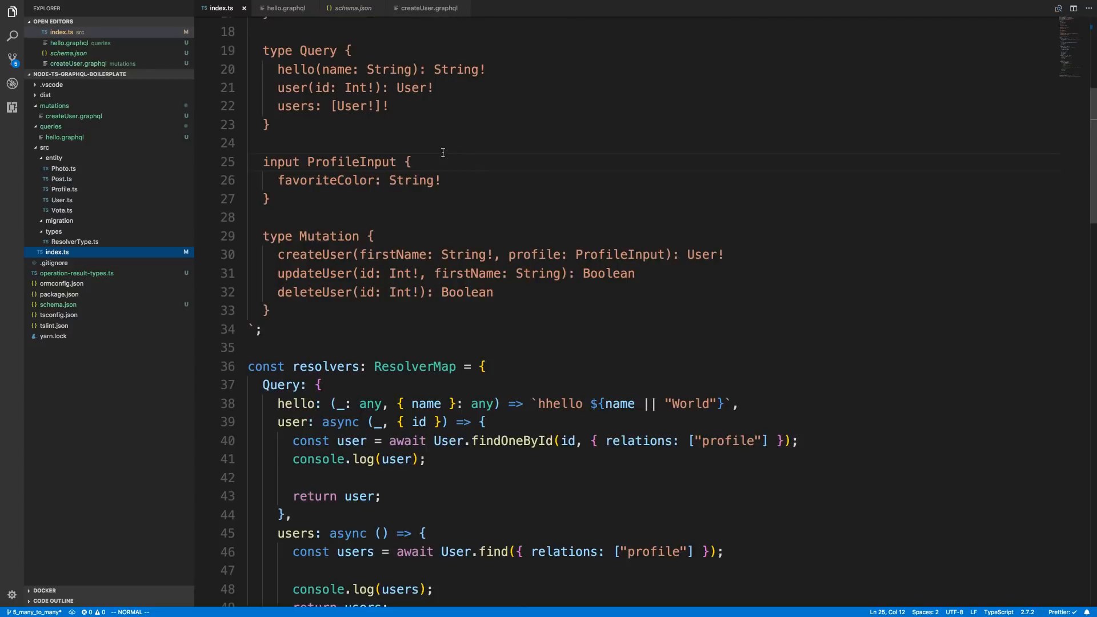
pyautogui.scroll(3)
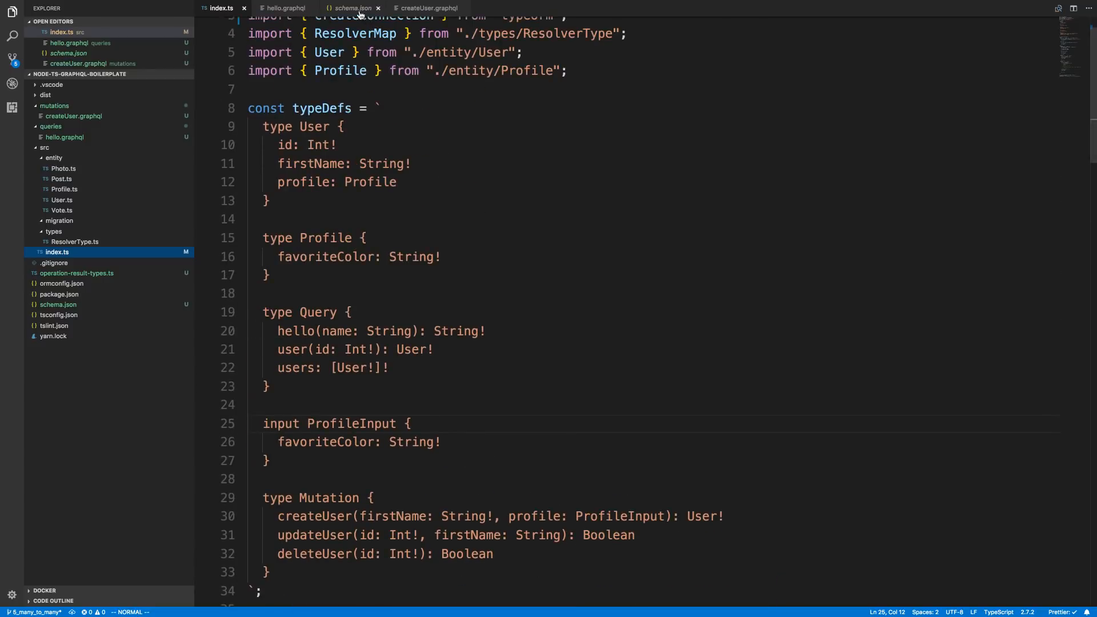
pyautogui.click(429, 7)
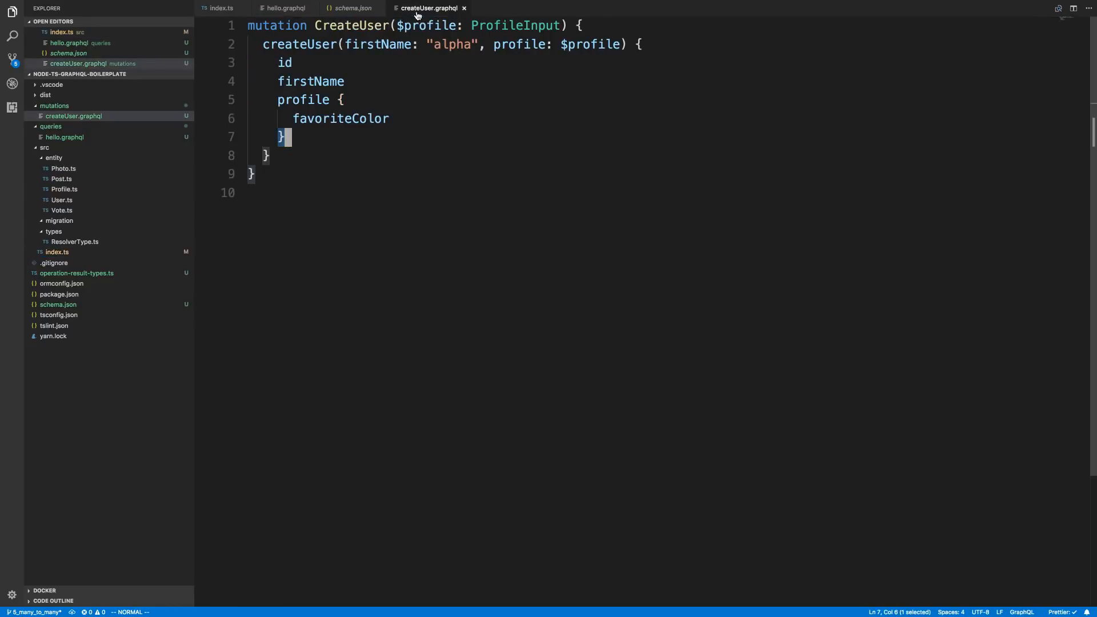
pyautogui.click(349, 8)
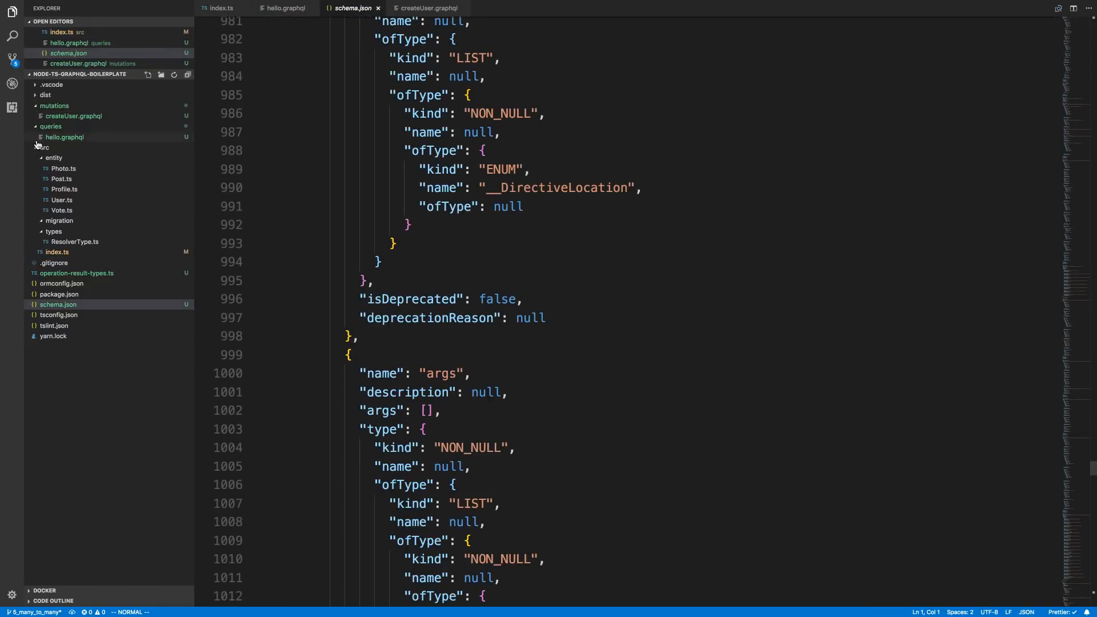